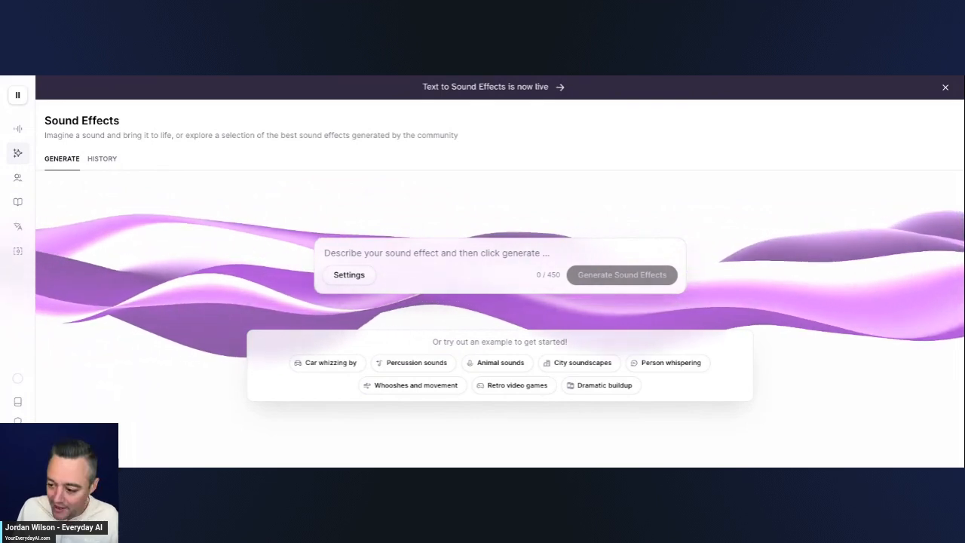
Generate sound effects for the prompt 'Energetic crowd in soccer stadium cheering'.
type("Energetic crowd in soccer stadium cheering")
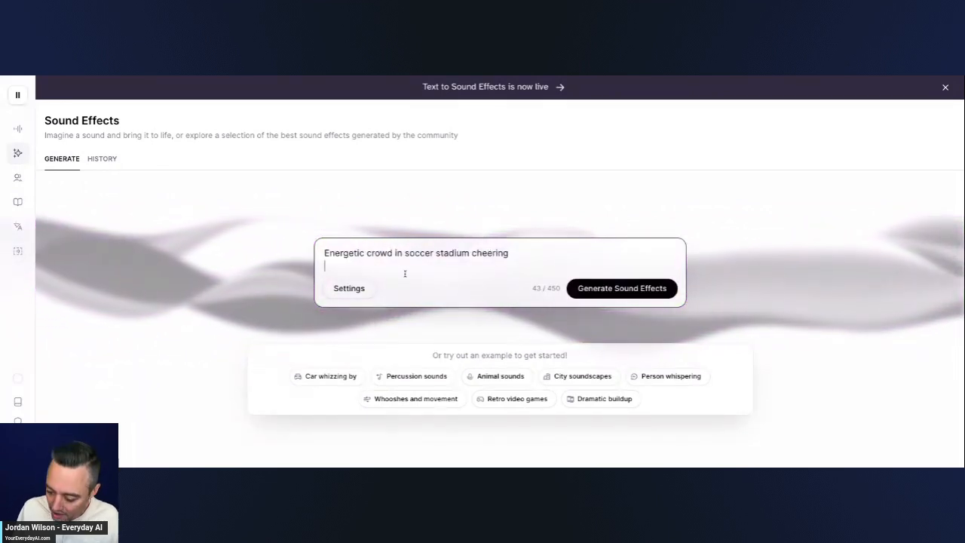
mouse_move(633, 295)
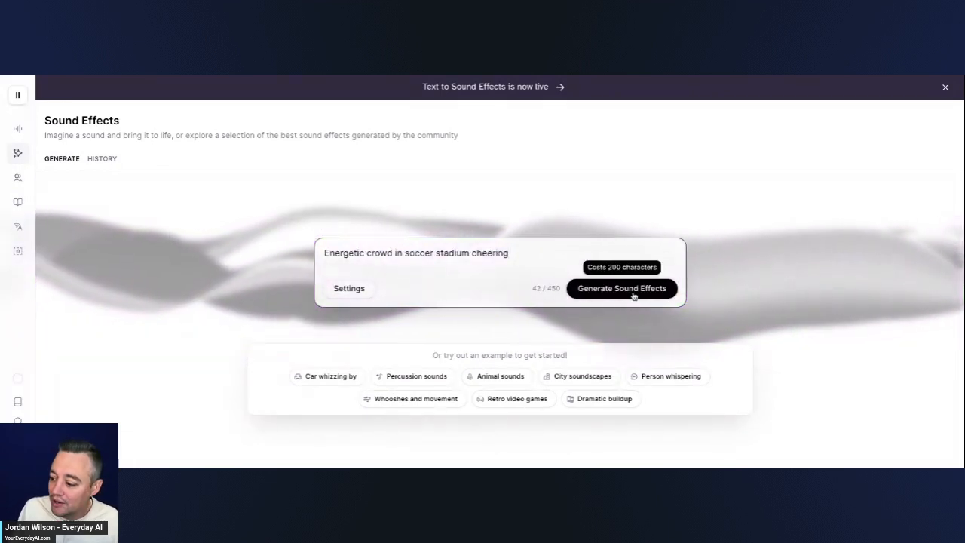
left_click(621, 289)
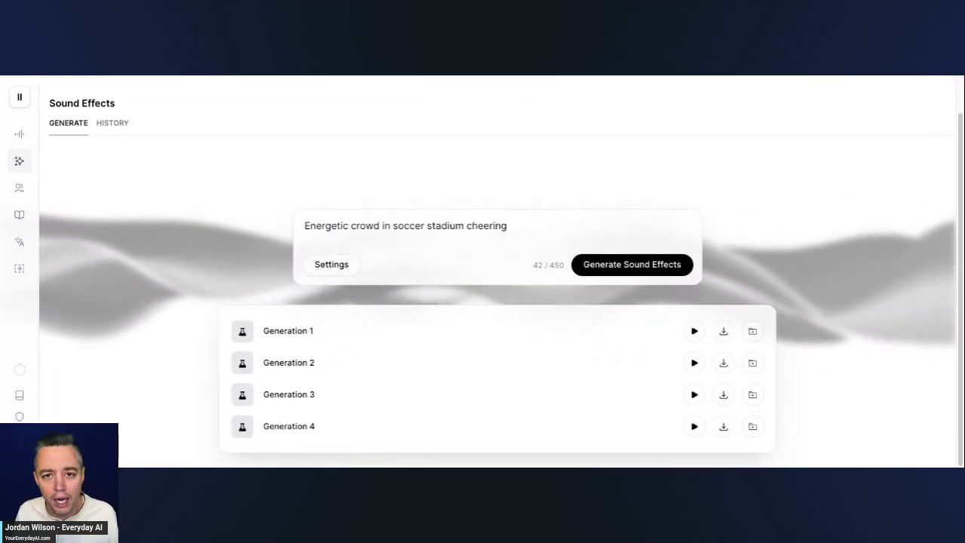
mouse_move(637, 355)
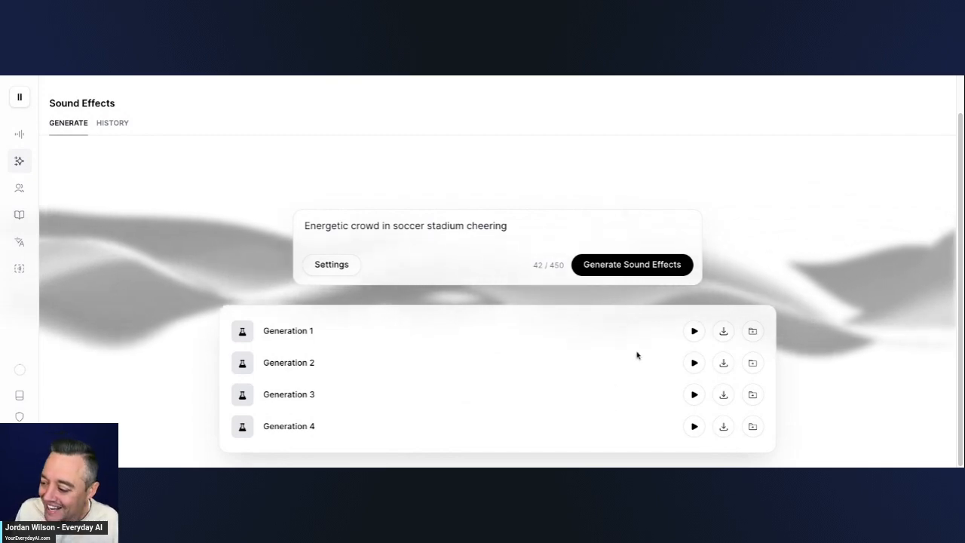
mouse_move(638, 371)
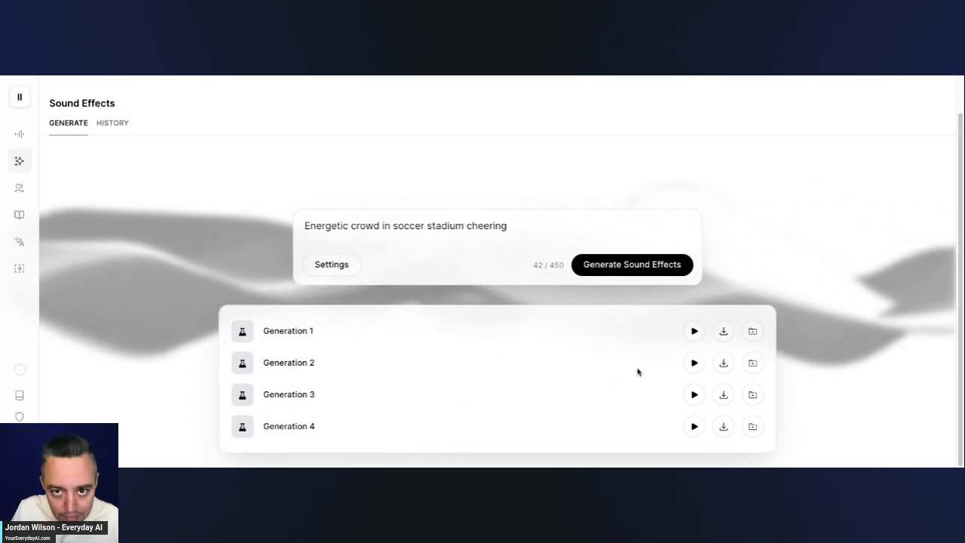
mouse_move(670, 362)
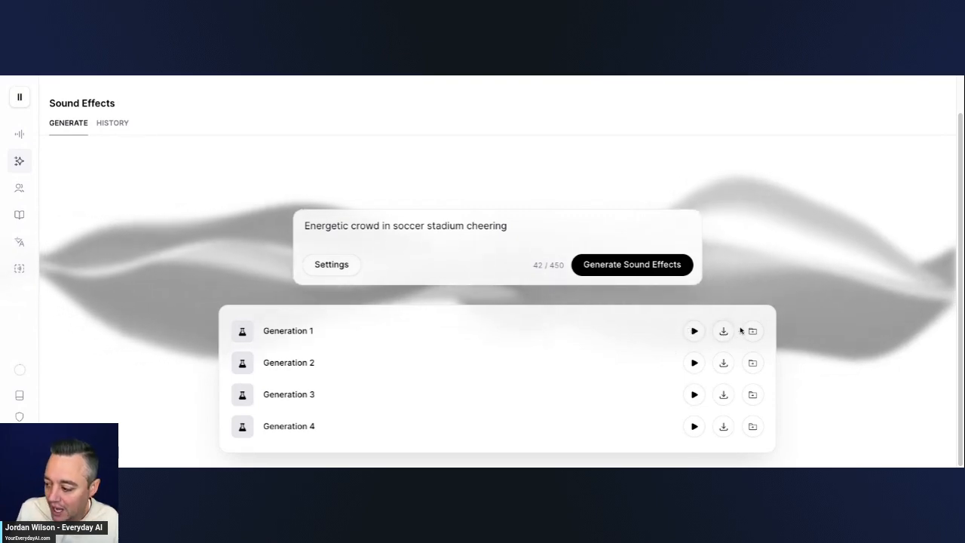
mouse_move(723, 332)
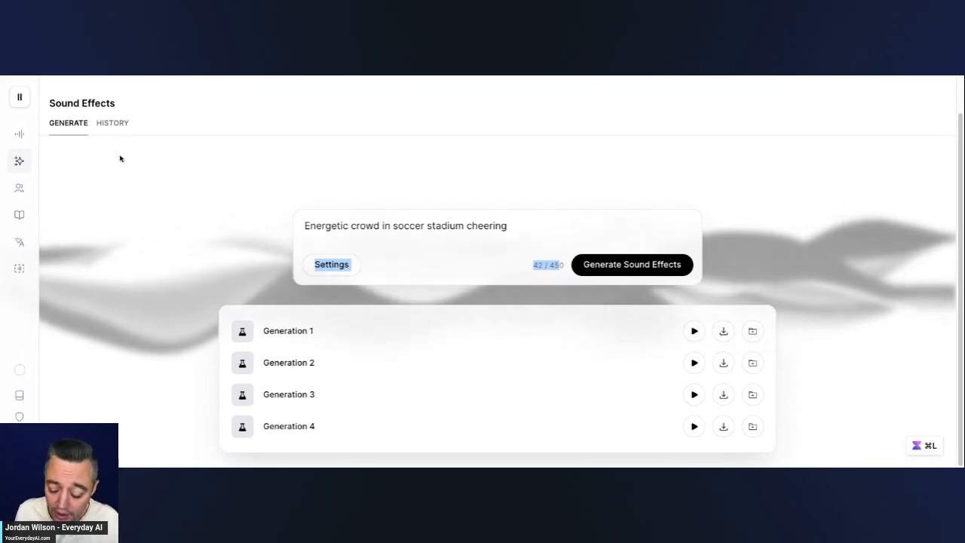
mouse_move(218, 242)
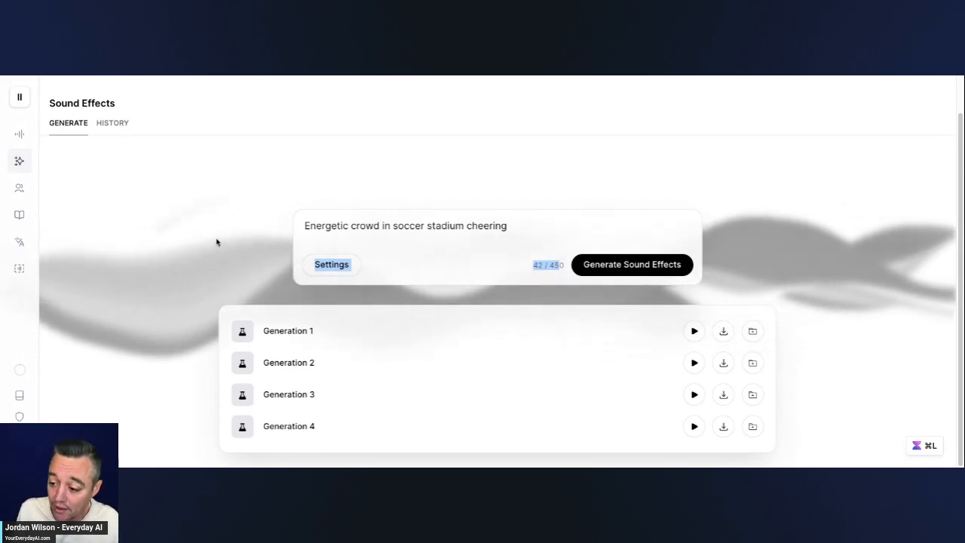
mouse_move(707, 340)
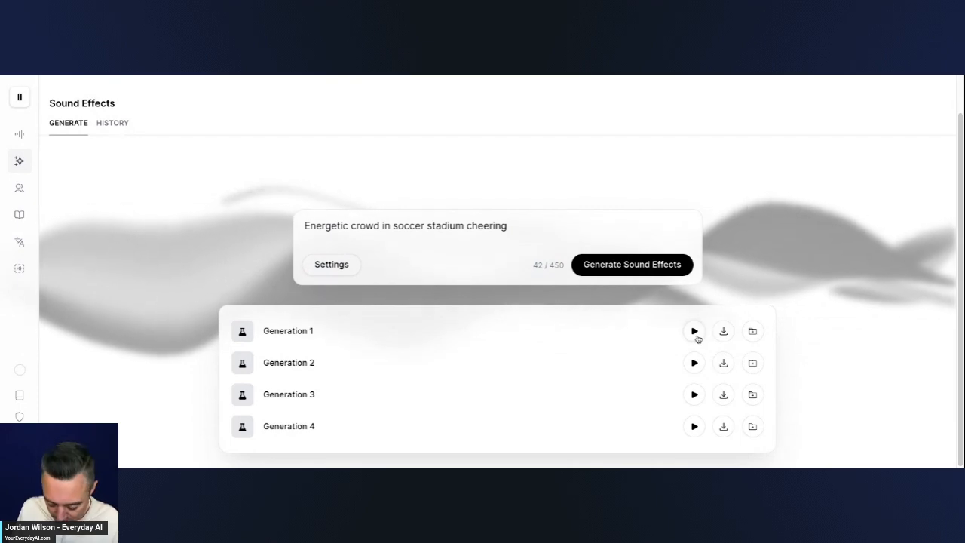
Preview Generations 1, 2 and 3 of the crowd-cheering clips, ending with Sound Effect 3 loaded.
left_click(694, 330)
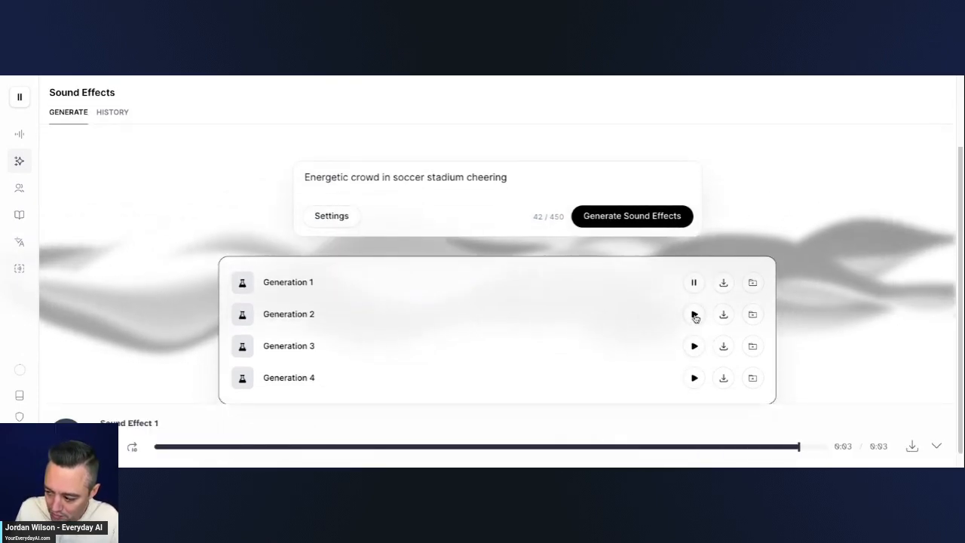
left_click(694, 314)
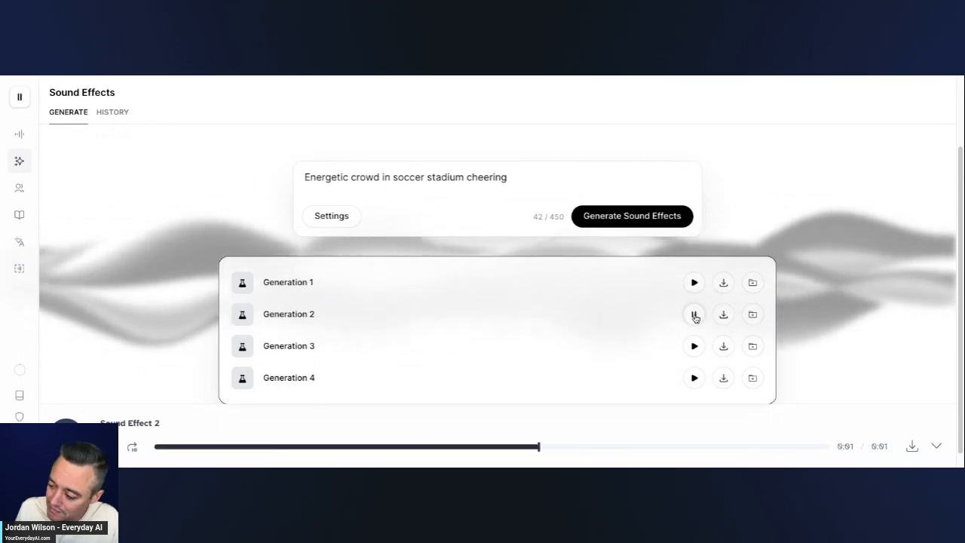
left_click(694, 282)
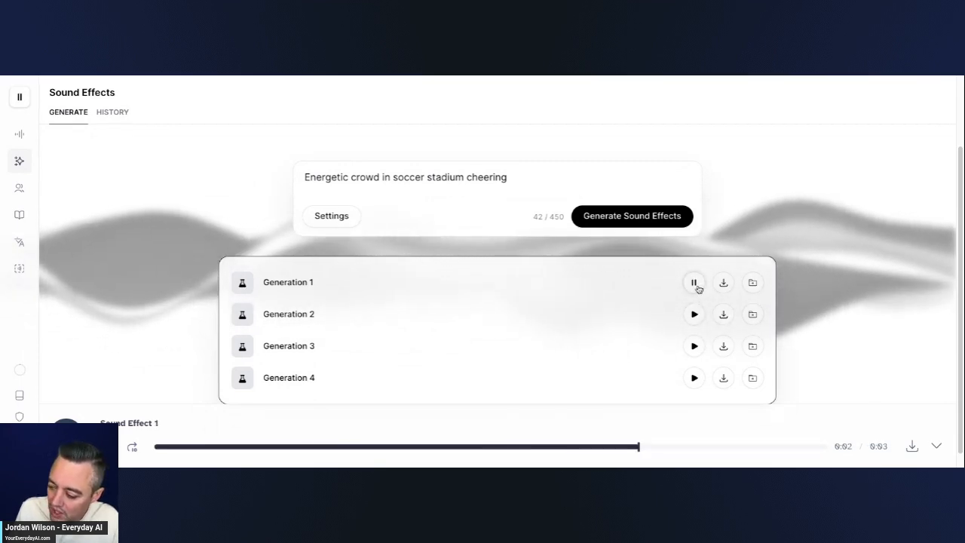
left_click(694, 282)
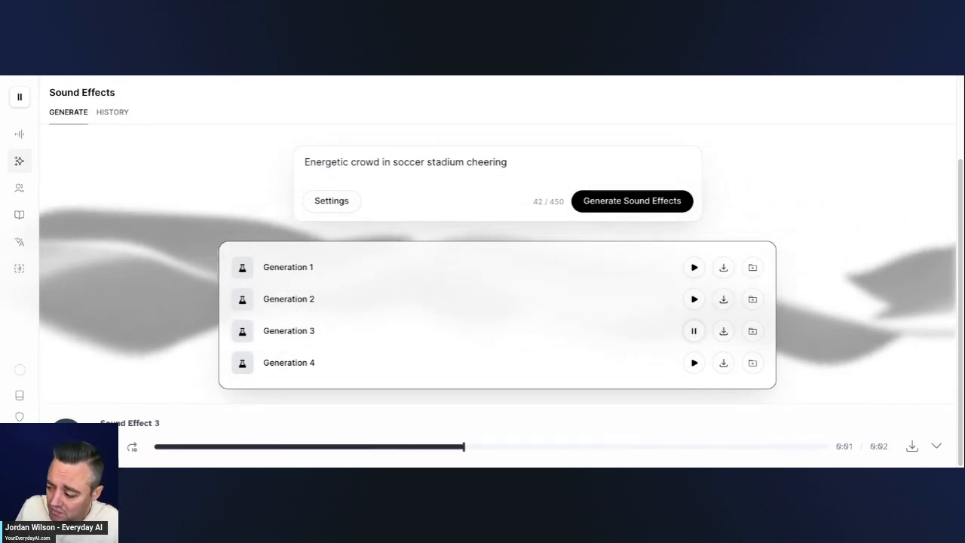
left_click(693, 332)
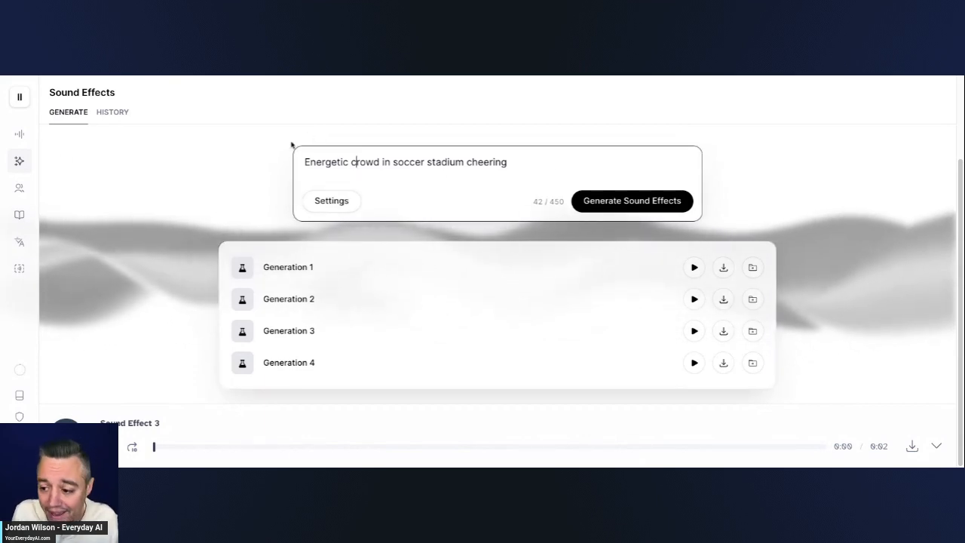
Visit the Speech Synthesis page and briefly view its generation settings.
left_click(27, 133)
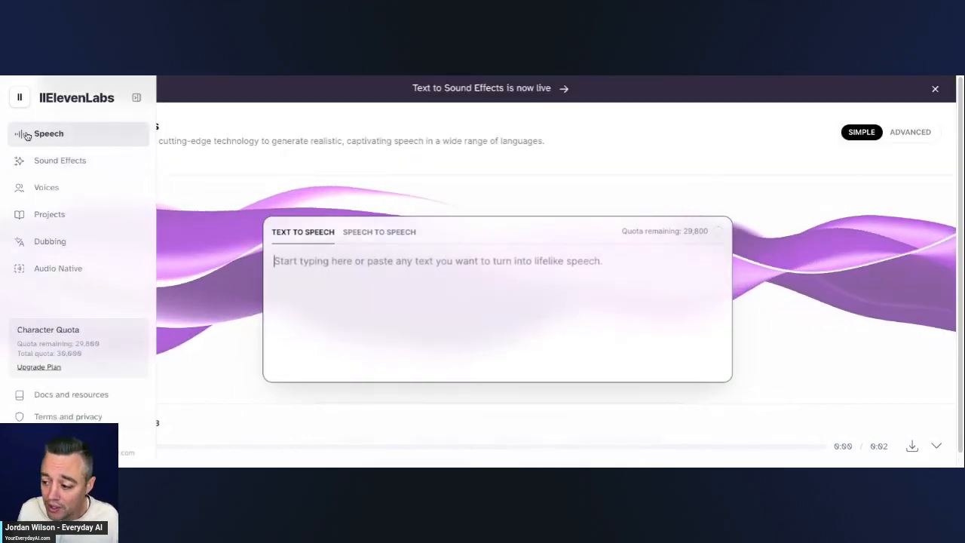
left_click(136, 98)
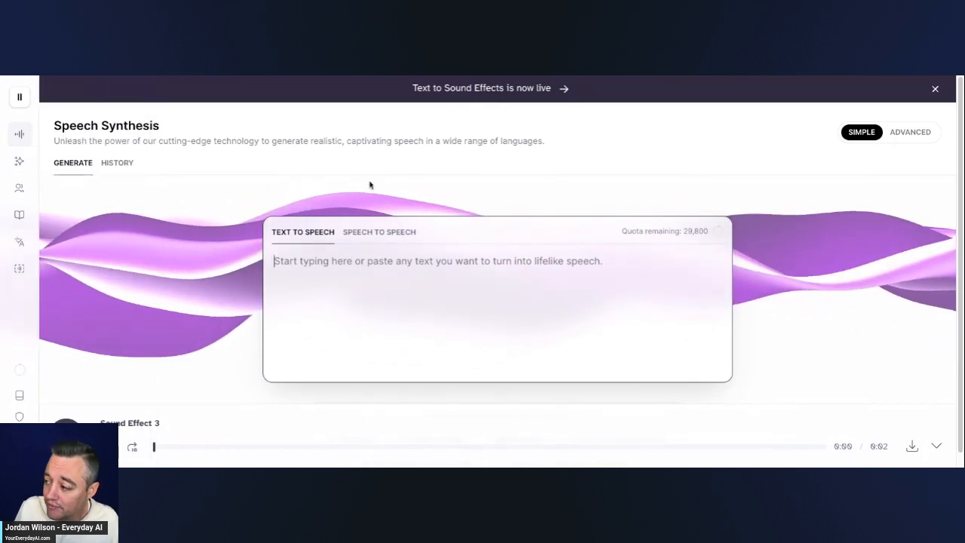
left_click(413, 386)
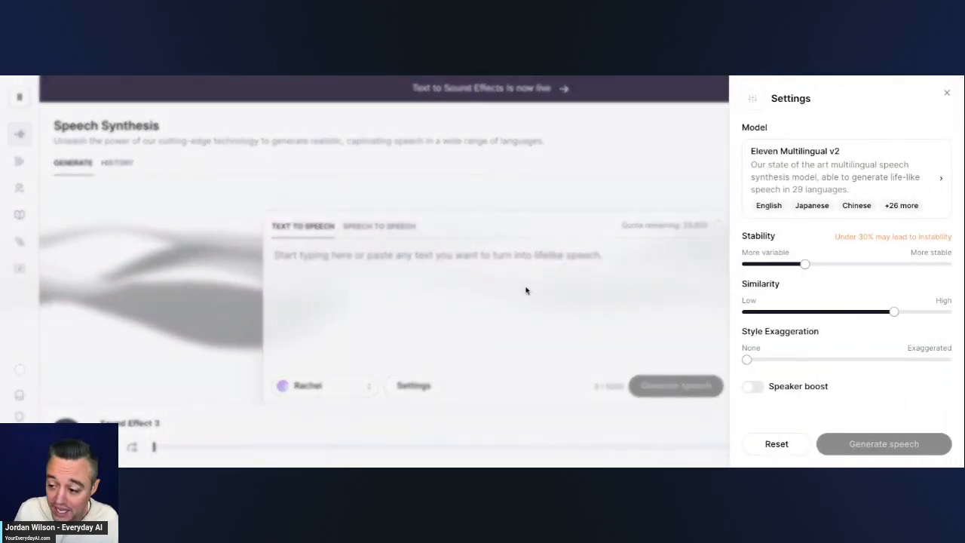
left_click(917, 132)
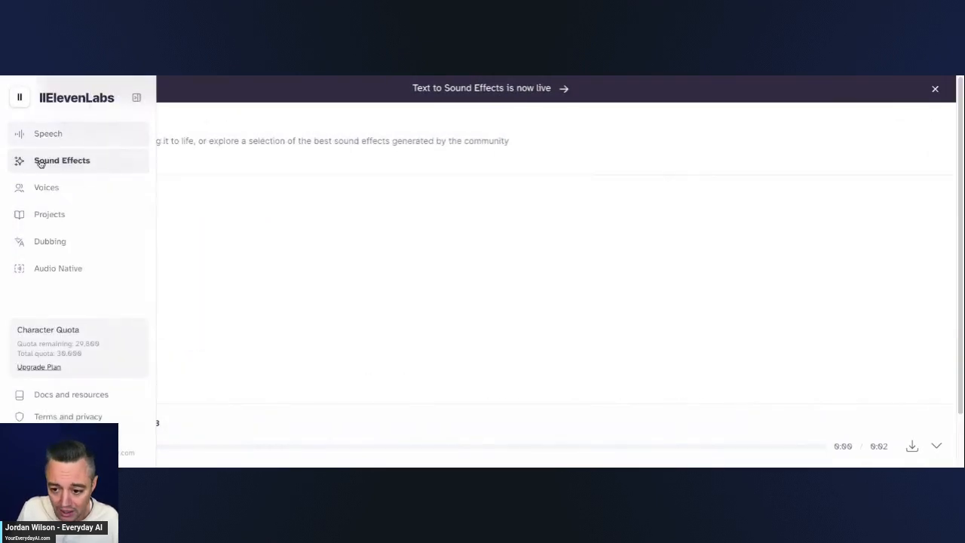
Return to Sound Effects and bring up its generation settings with automatic duration.
left_click(62, 160)
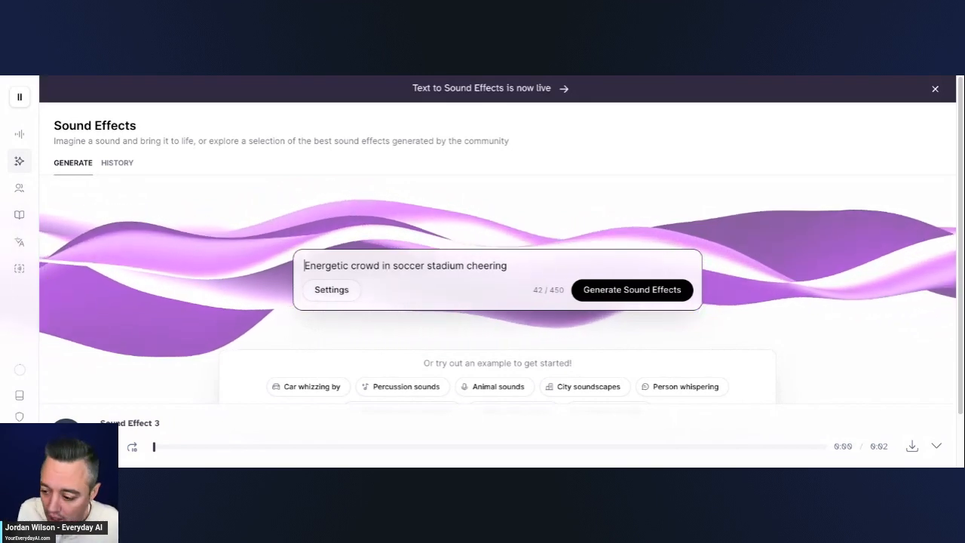
left_click(932, 89)
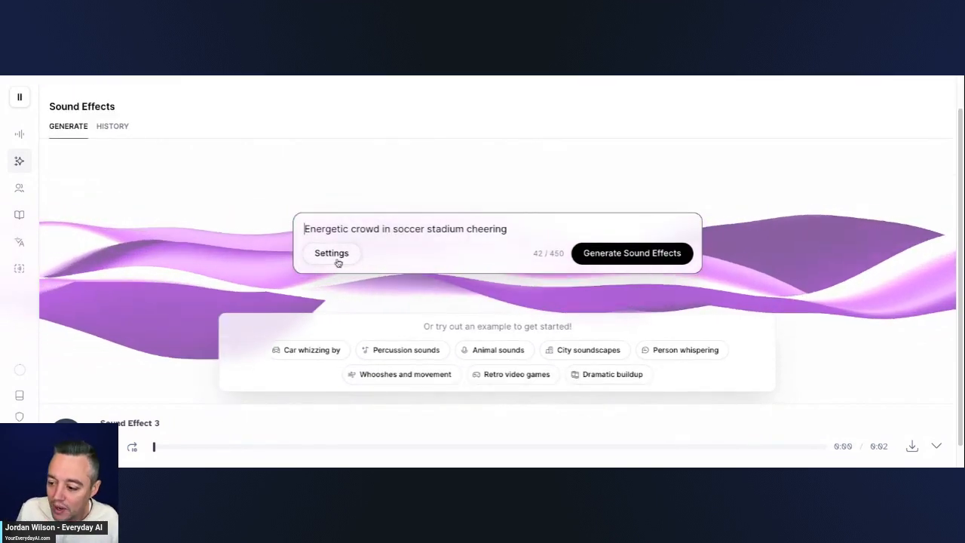
left_click(331, 253)
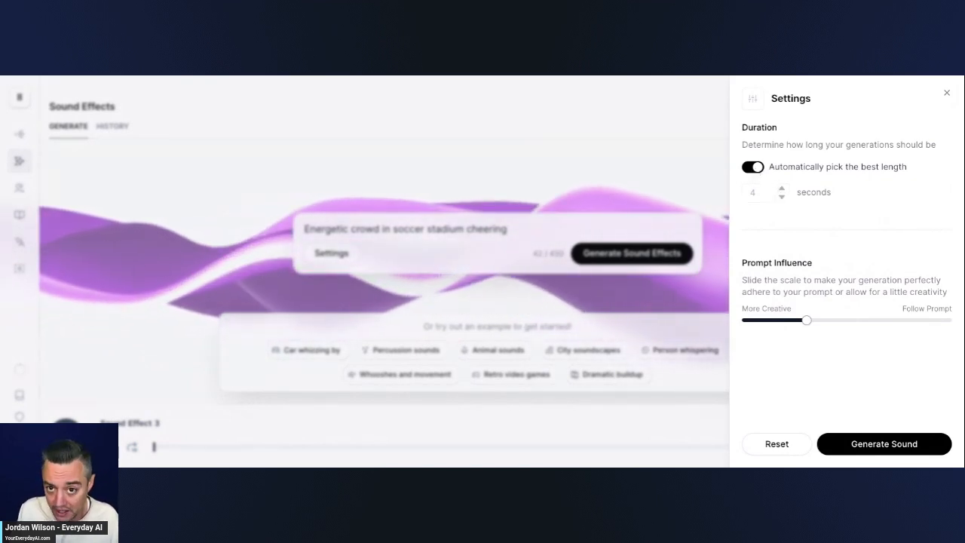
Turn off automatic length, set duration to 5 seconds and prompt influence near 30%.
left_click(752, 166)
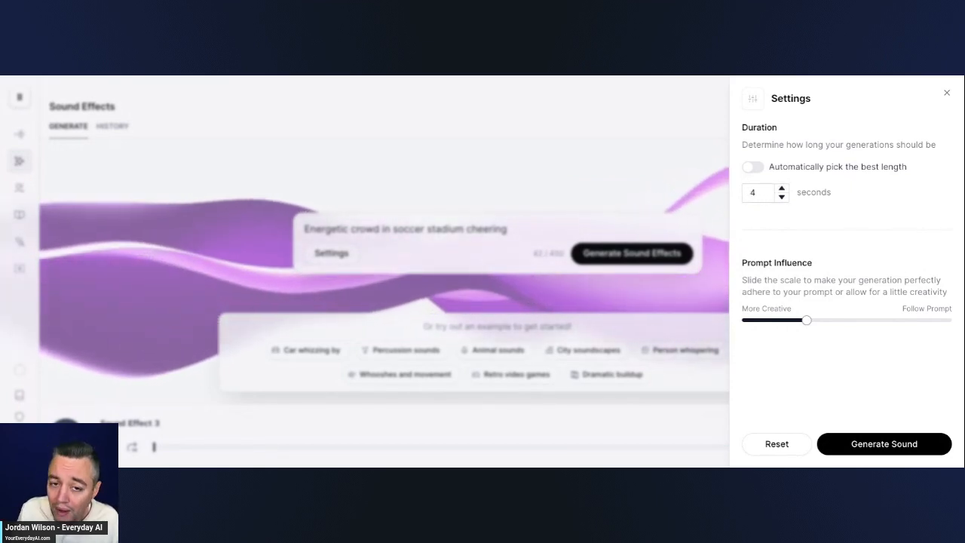
left_click(780, 187)
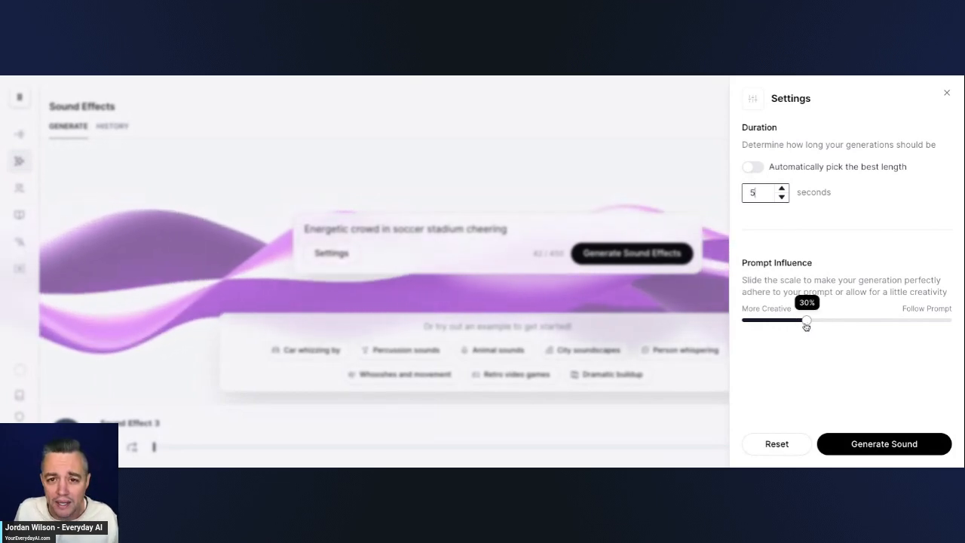
left_click(49, 132)
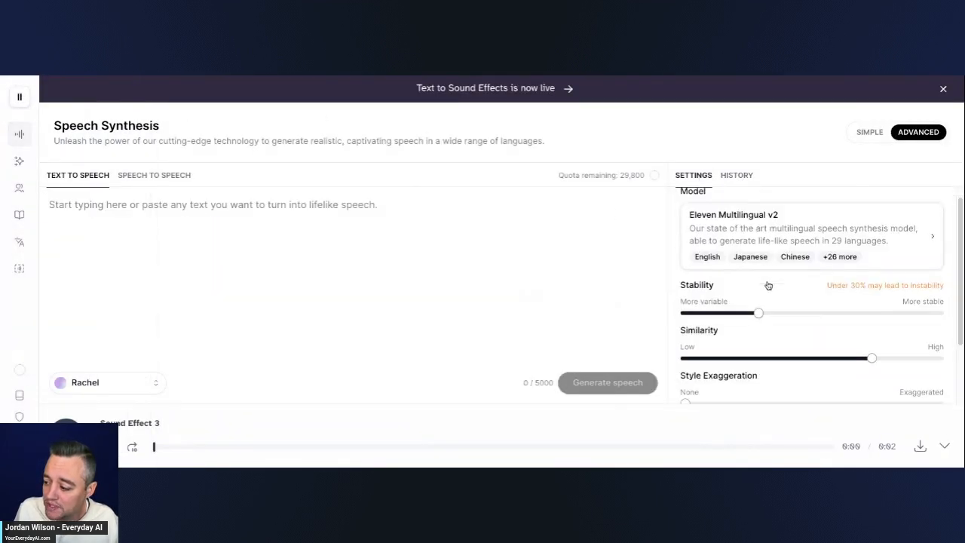
Lower prompt influence toward More Creative and generate four new 5-second crowd clips.
scroll("down", 3)
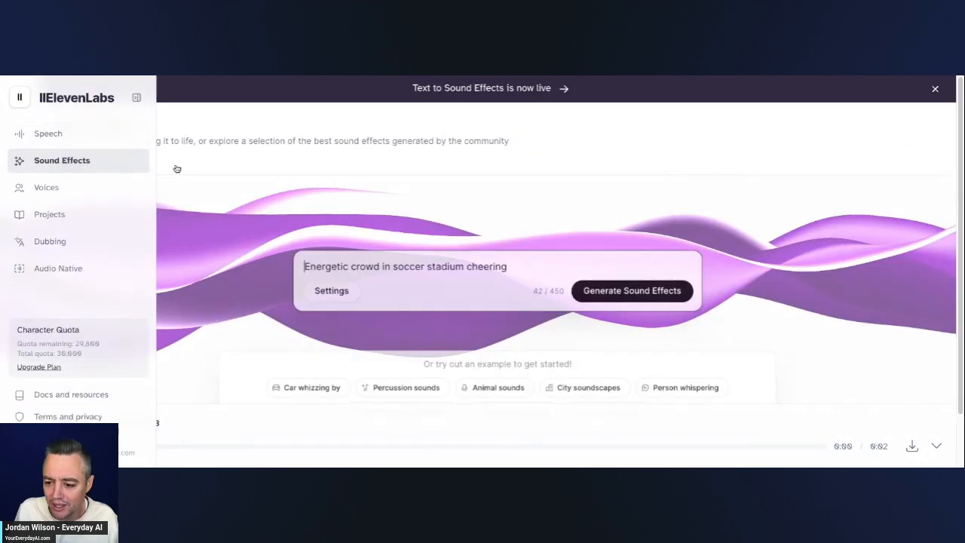
left_click(332, 289)
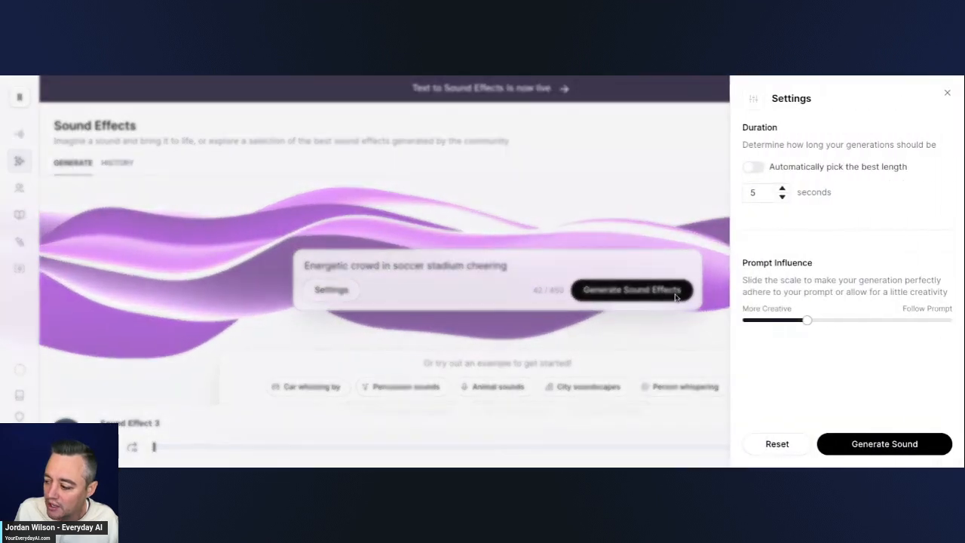
mouse_move(800, 333)
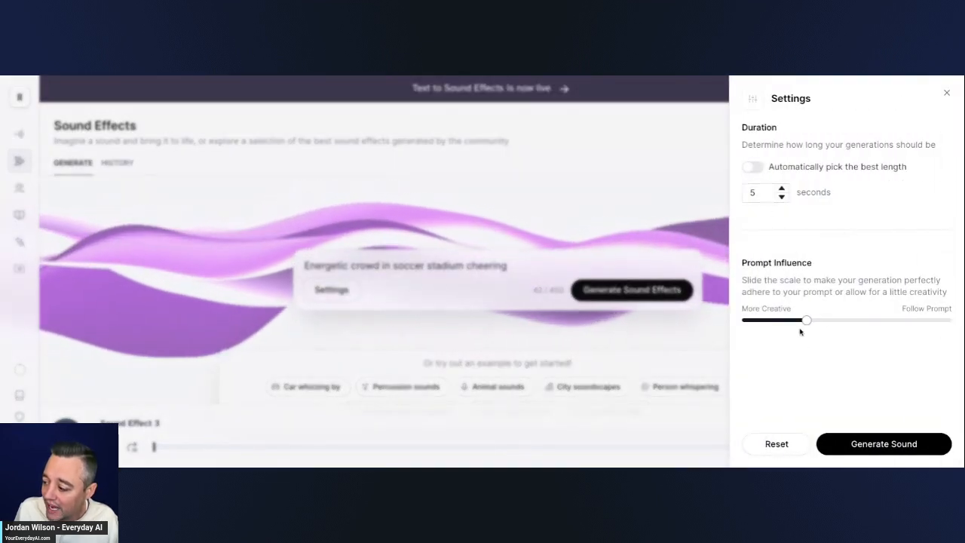
left_click_drag(807, 319, 790, 320)
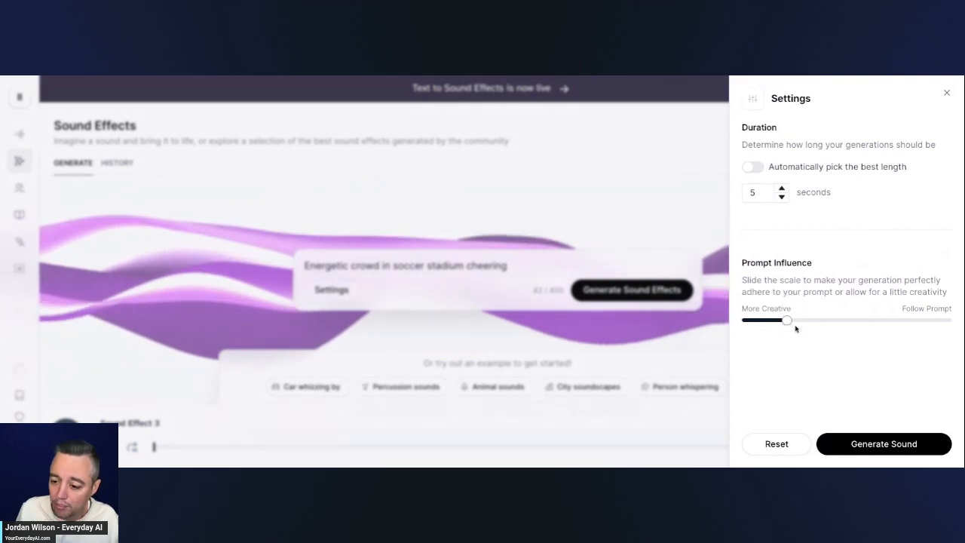
left_click(884, 443)
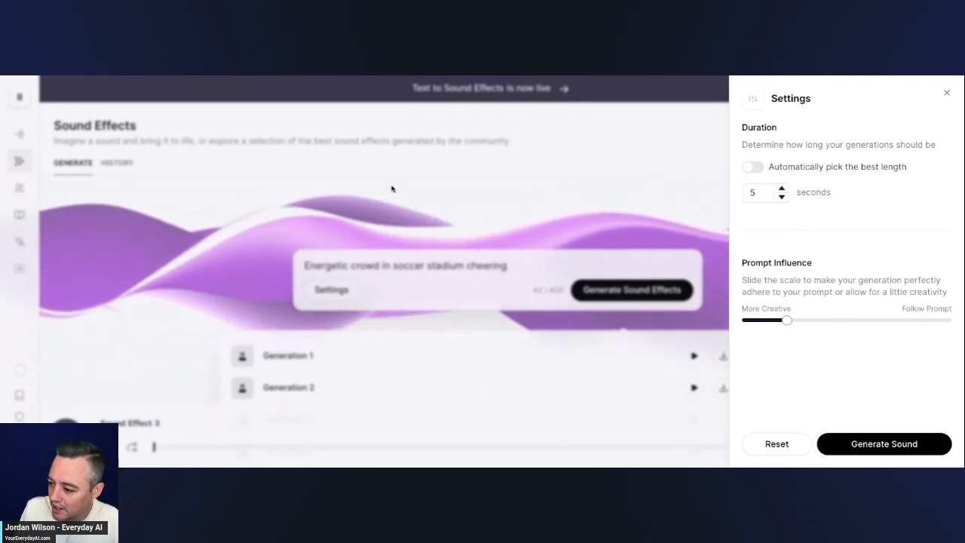
mouse_move(835, 398)
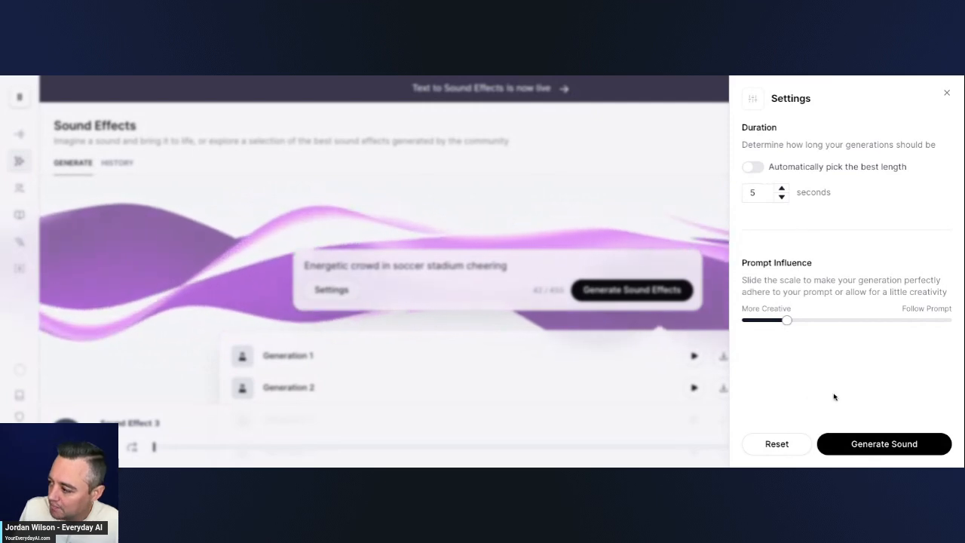
left_click(946, 93)
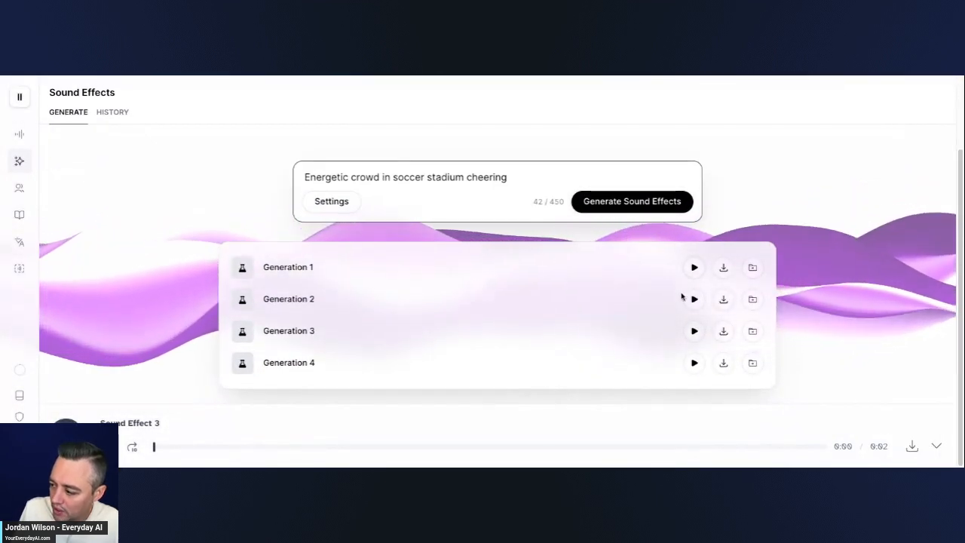
Play back Generation 1 and Generation 2 of the new 5-second crowd-cheering clips.
left_click(694, 266)
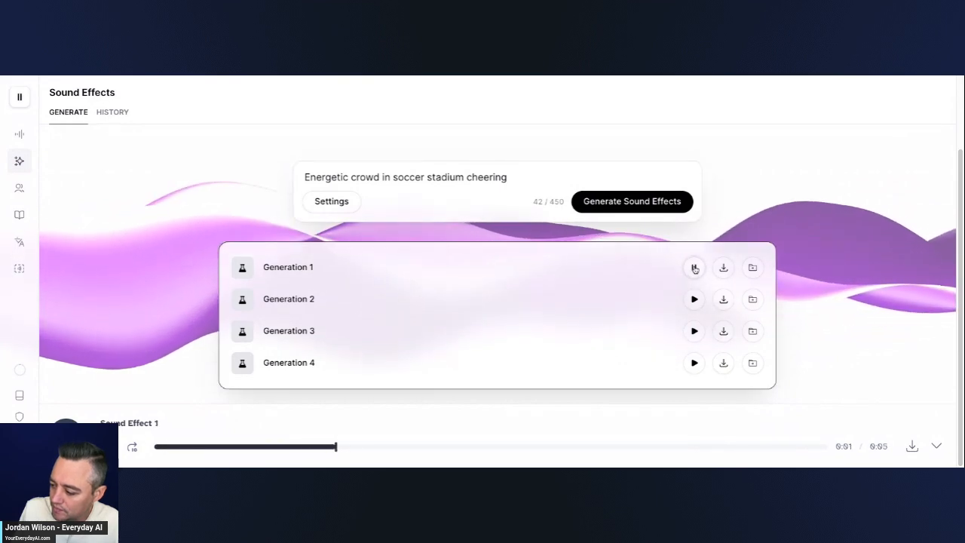
left_click(693, 267)
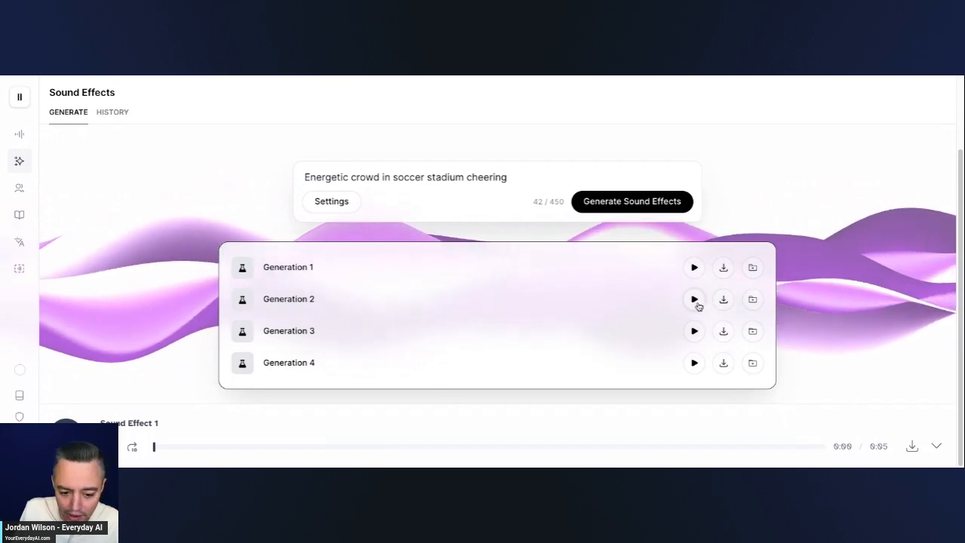
left_click(694, 299)
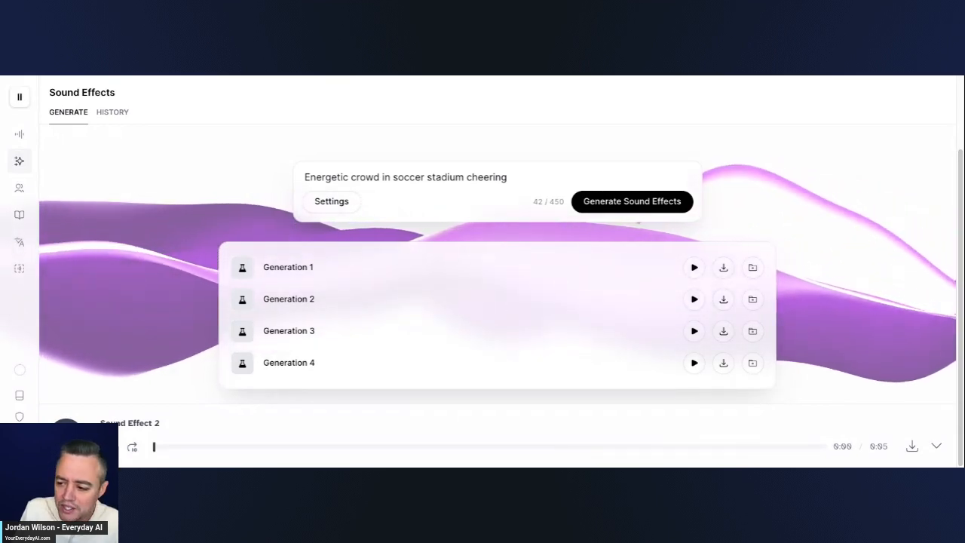
Write the prompt 'Sound of two glasses clinking during a toast at a party', replacing 'shattering'.
type("Sound of two glasses shattering")
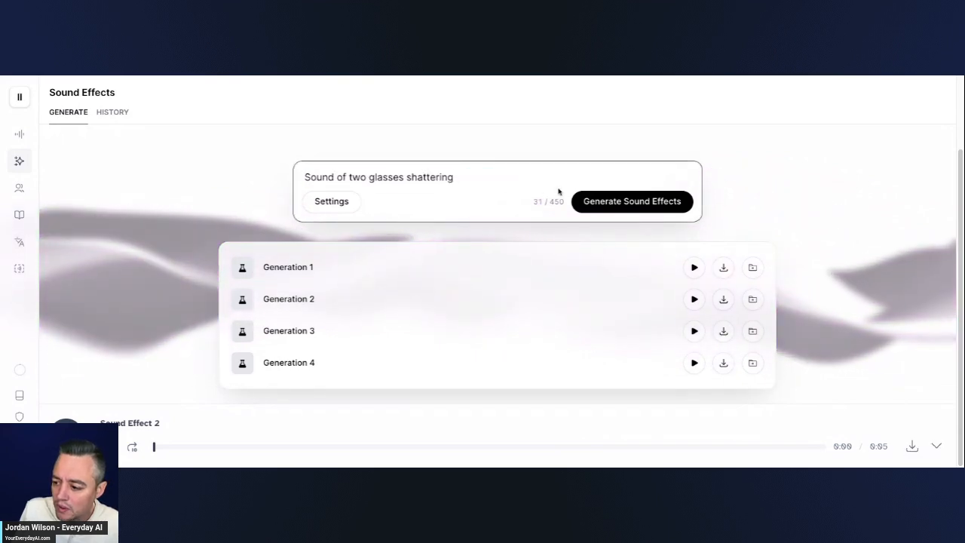
double_click(428, 176)
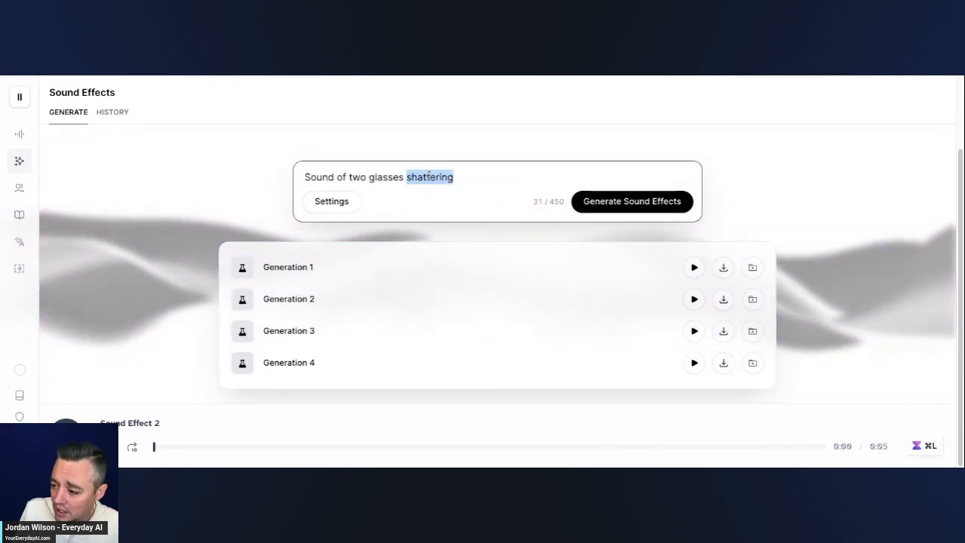
type("cinking")
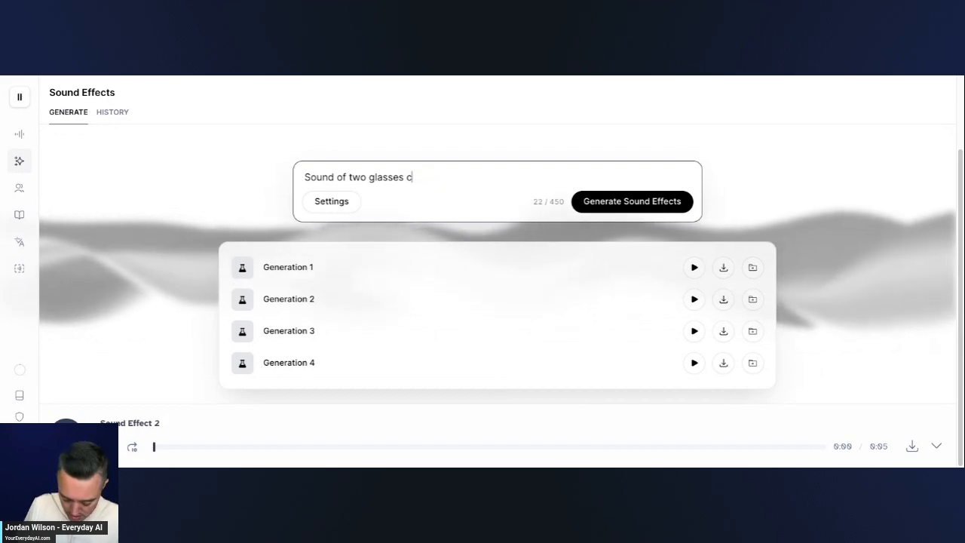
type("linking durin g")
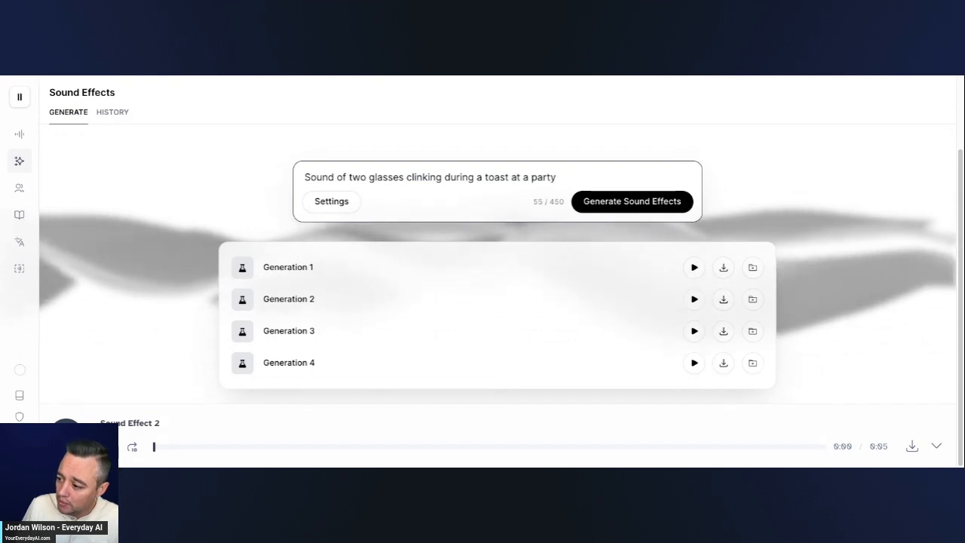
Lower prompt influence to about 19% at 5-second duration and generate the glasses-clinking sounds.
left_click(332, 202)
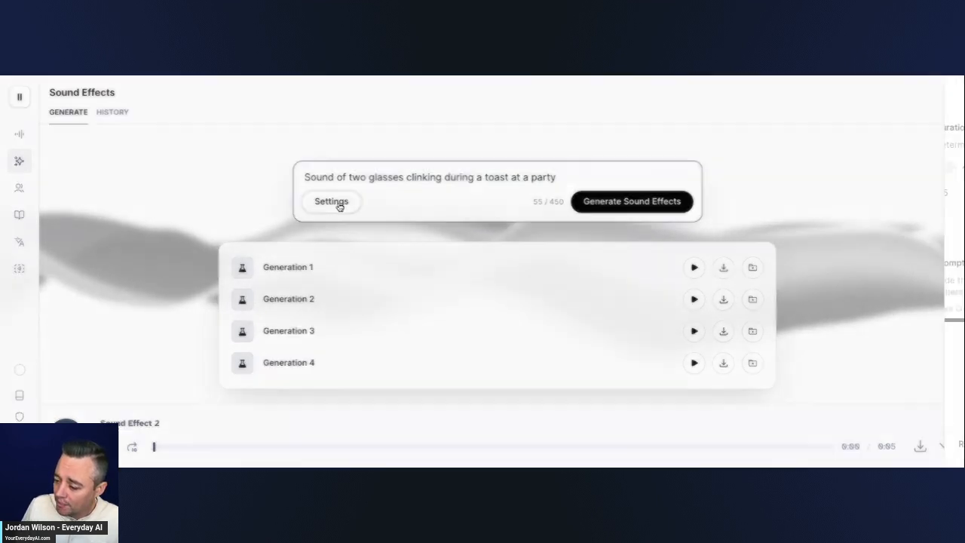
left_click(330, 202)
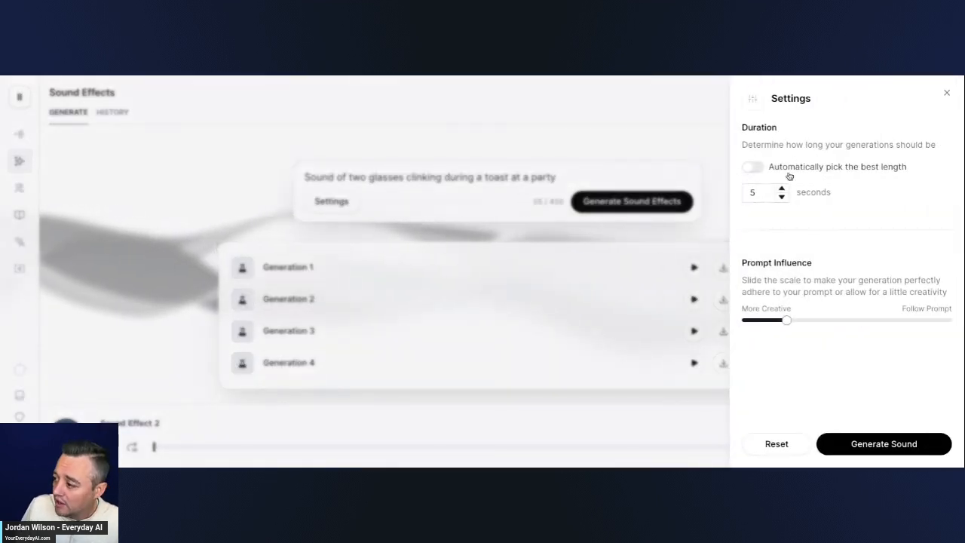
left_click(924, 94)
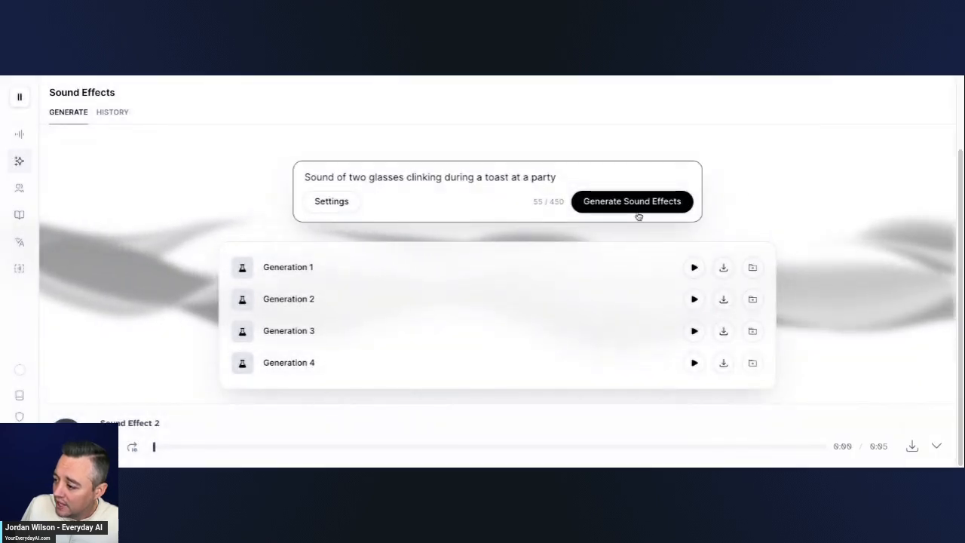
left_click(331, 200)
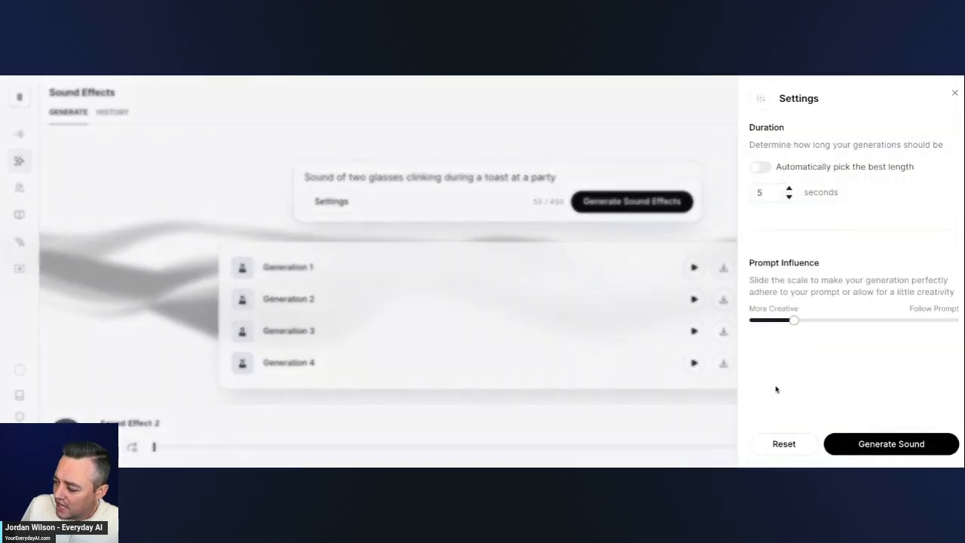
left_click_drag(793, 320, 784, 319)
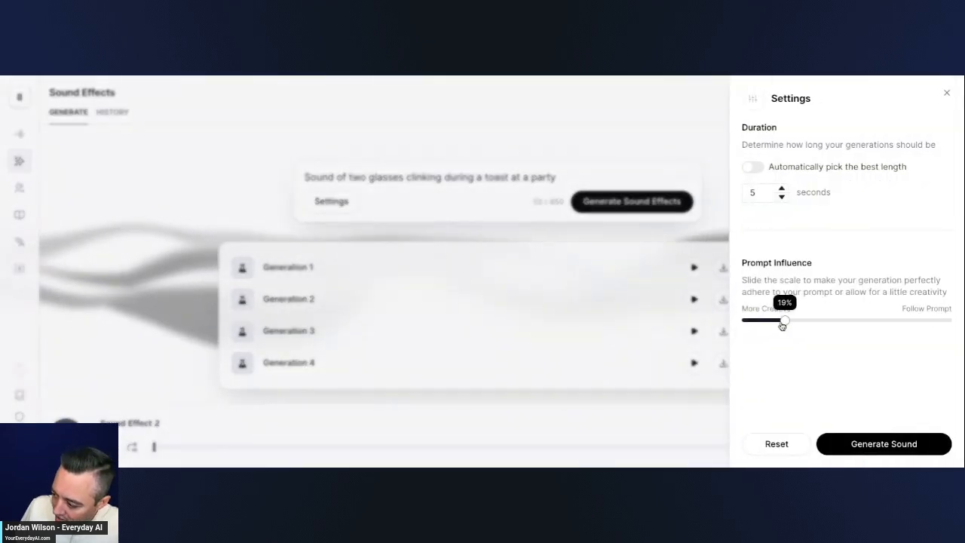
left_click_drag(783, 319, 776, 320)
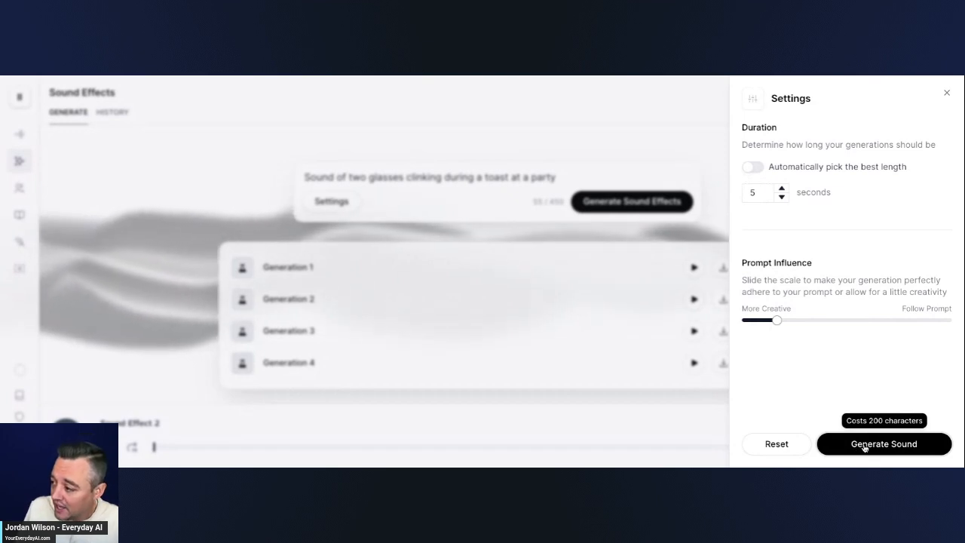
left_click(884, 444)
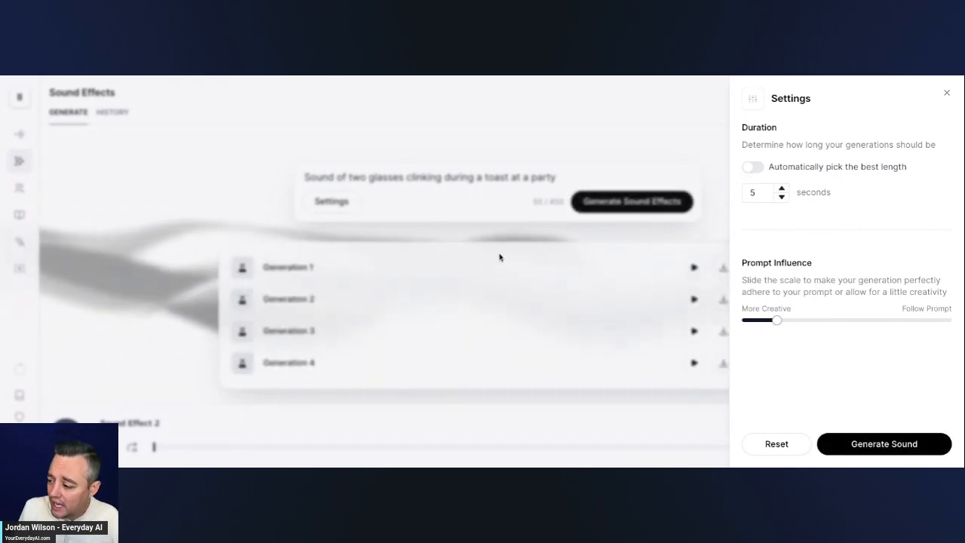
Close the settings panel and play back Generation 1 of the glasses-clinking clips.
left_click(947, 94)
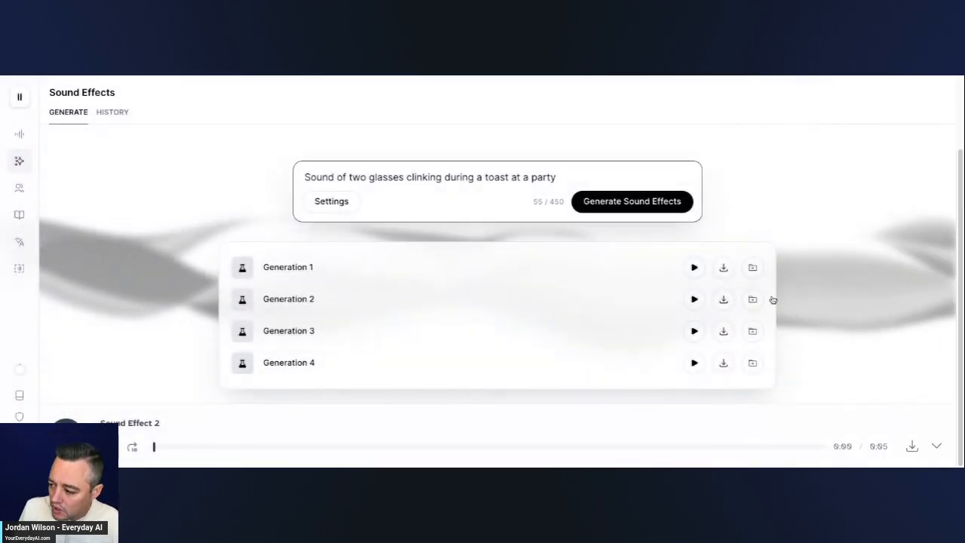
left_click(693, 267)
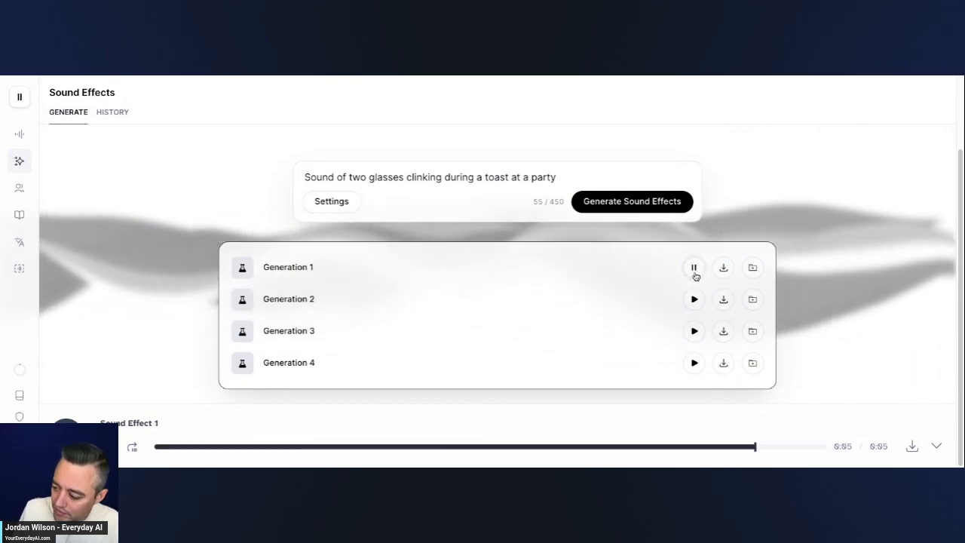
left_click(693, 266)
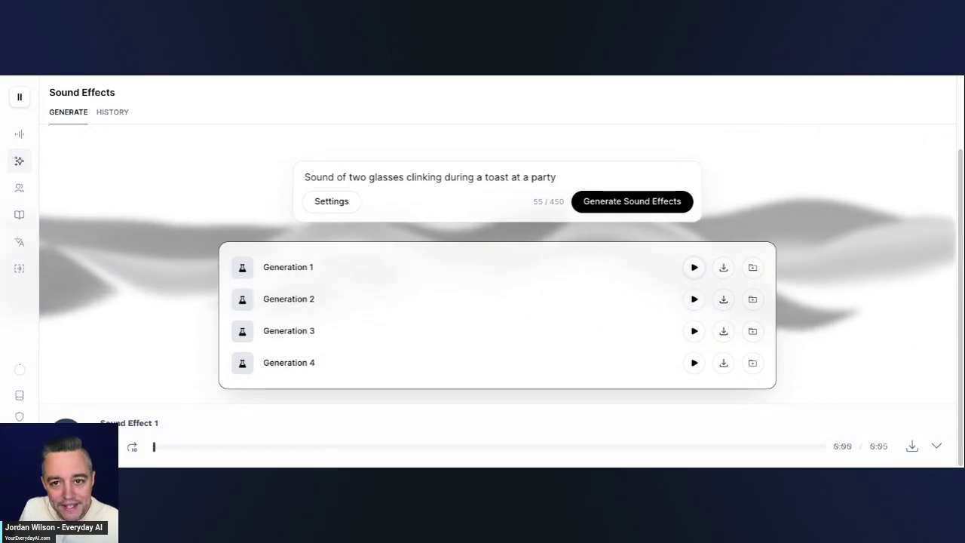
mouse_move(696, 278)
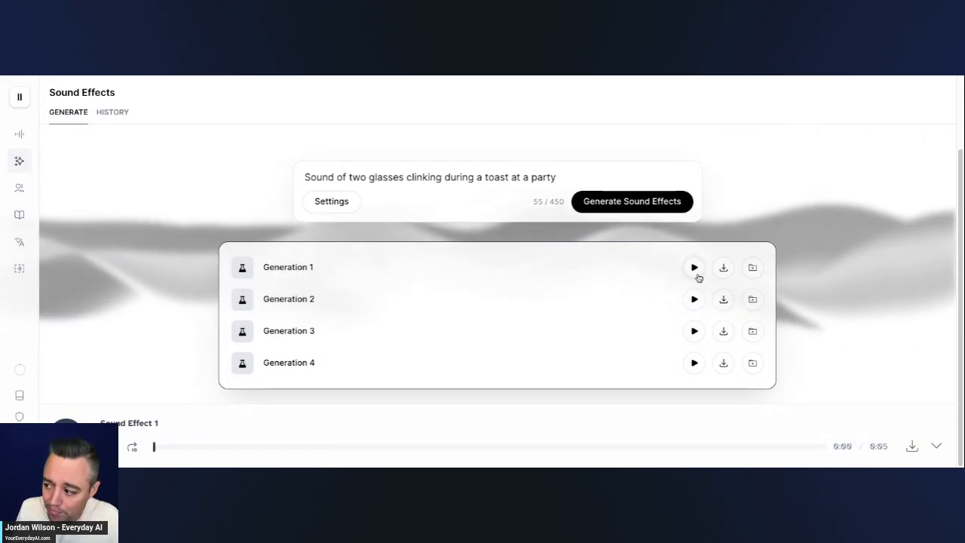
left_click(332, 202)
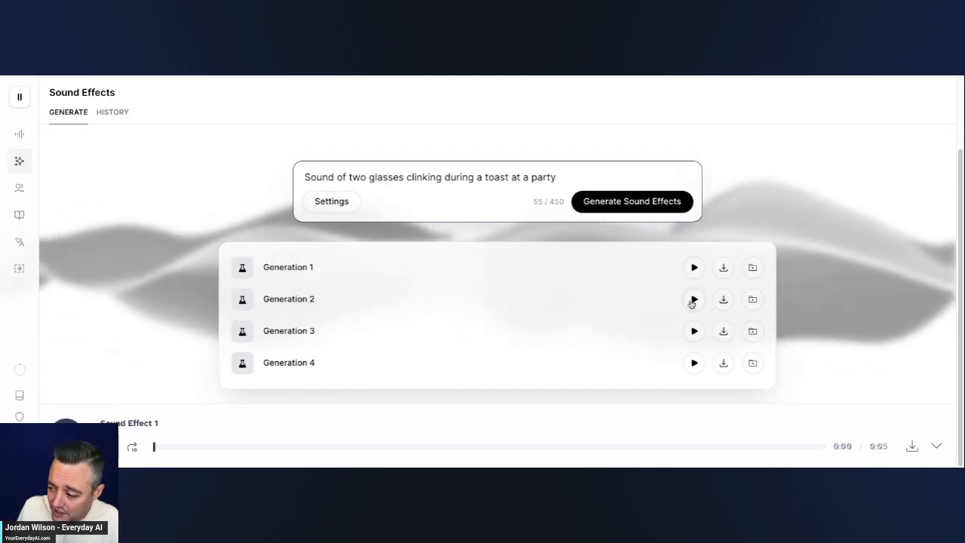
Extend the prompt with 'with boisterous guests in the background chatting and cheering' and generate.
left_click(693, 299)
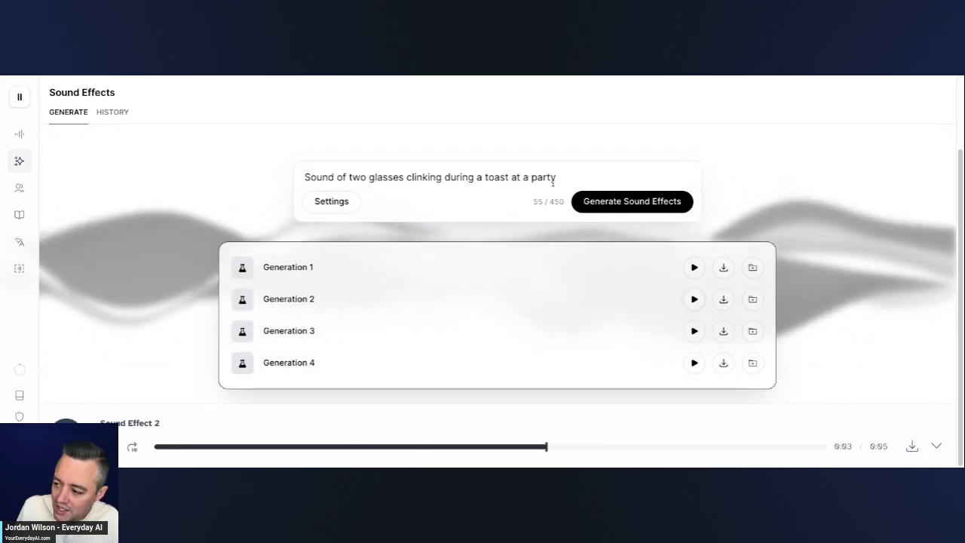
type("with gu")
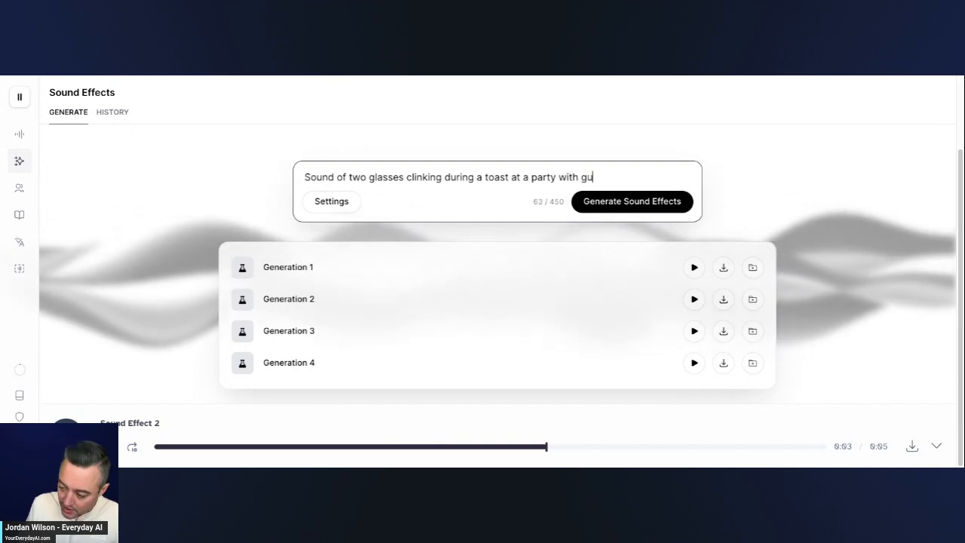
type("boisterous guests in")
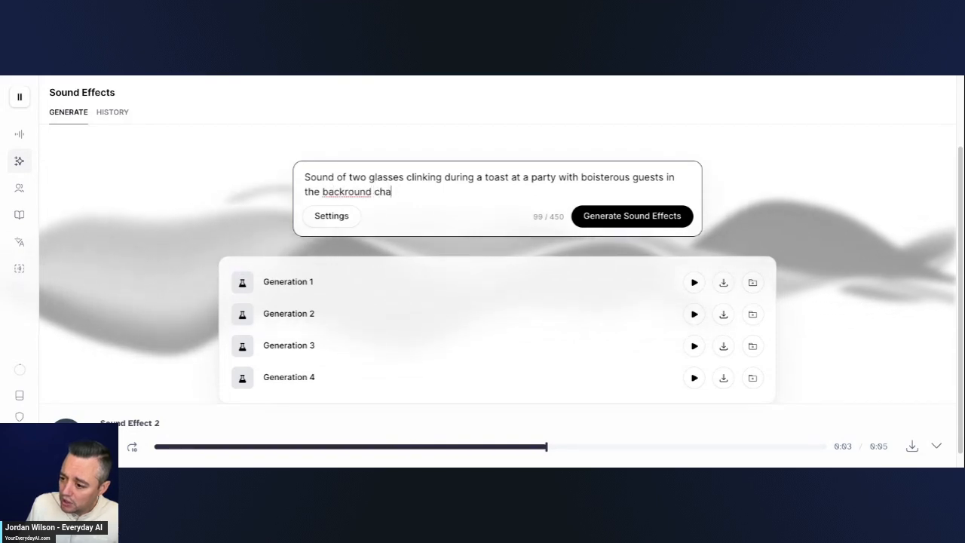
type("tting and cheering")
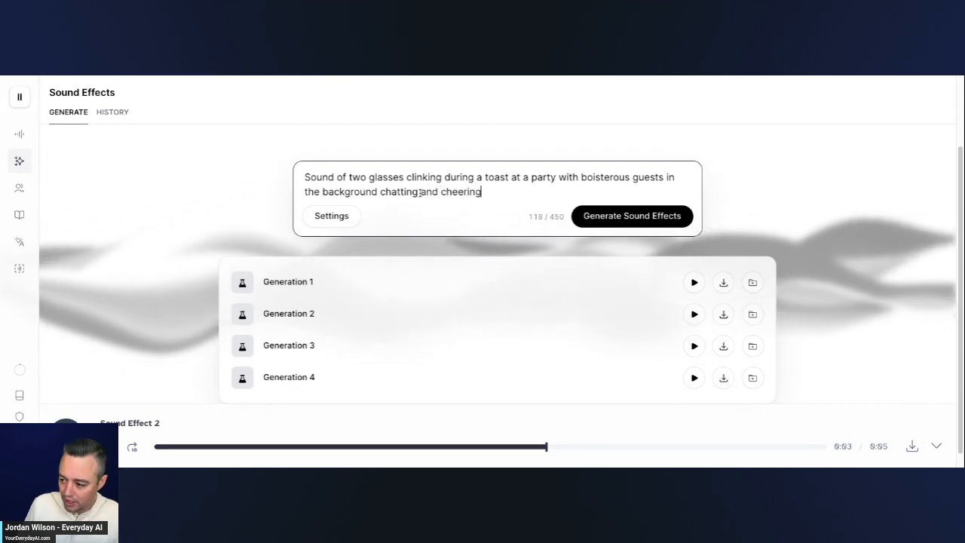
left_click(632, 217)
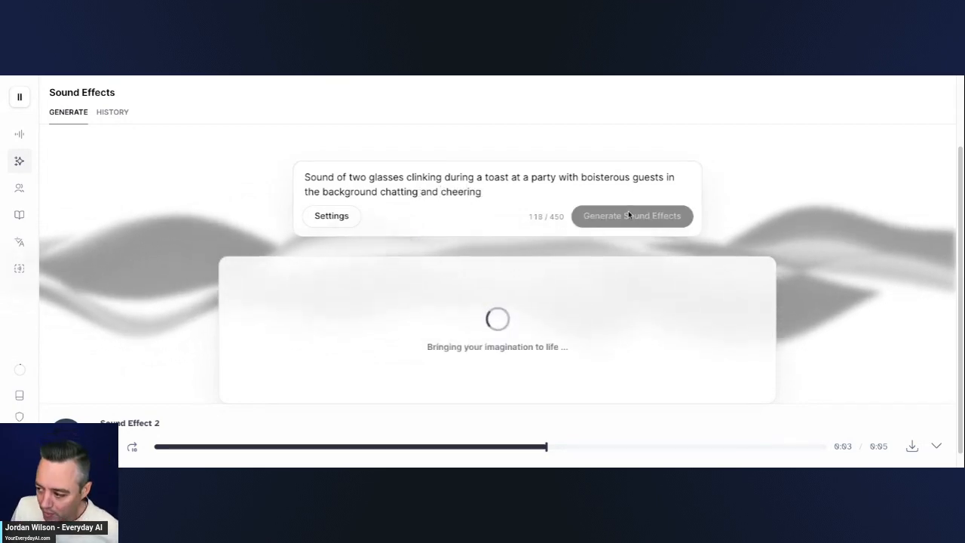
mouse_move(583, 221)
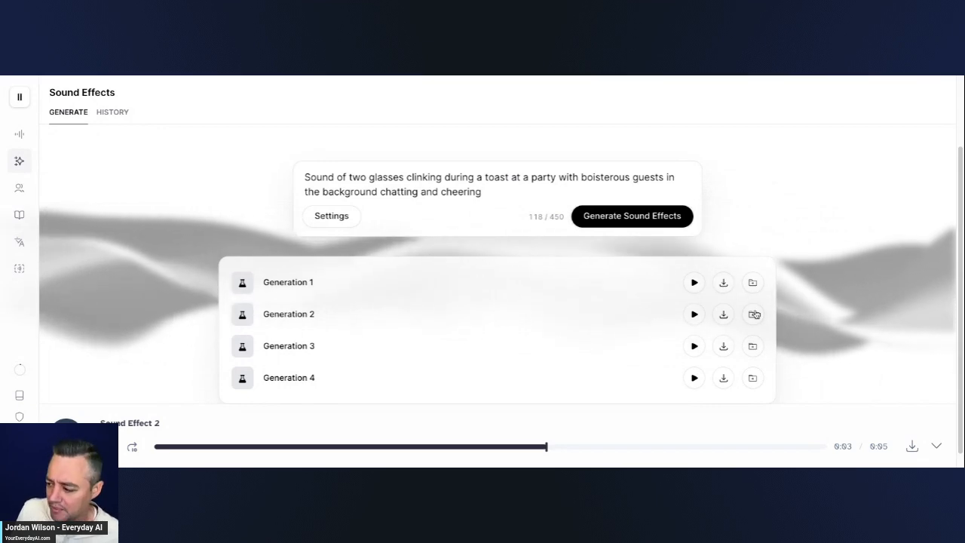
Play back Generations 1 through 4 of the boisterous-toast clips.
left_click(693, 282)
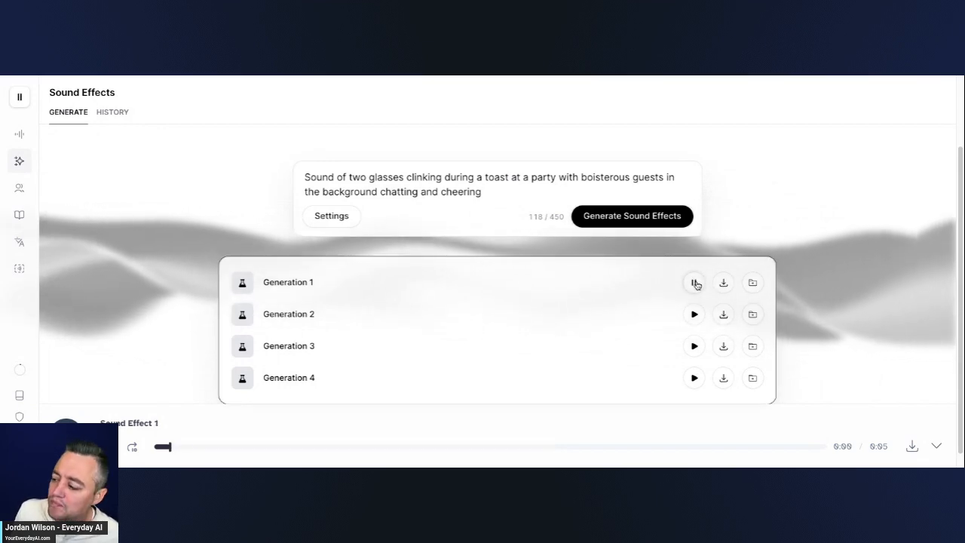
left_click(693, 283)
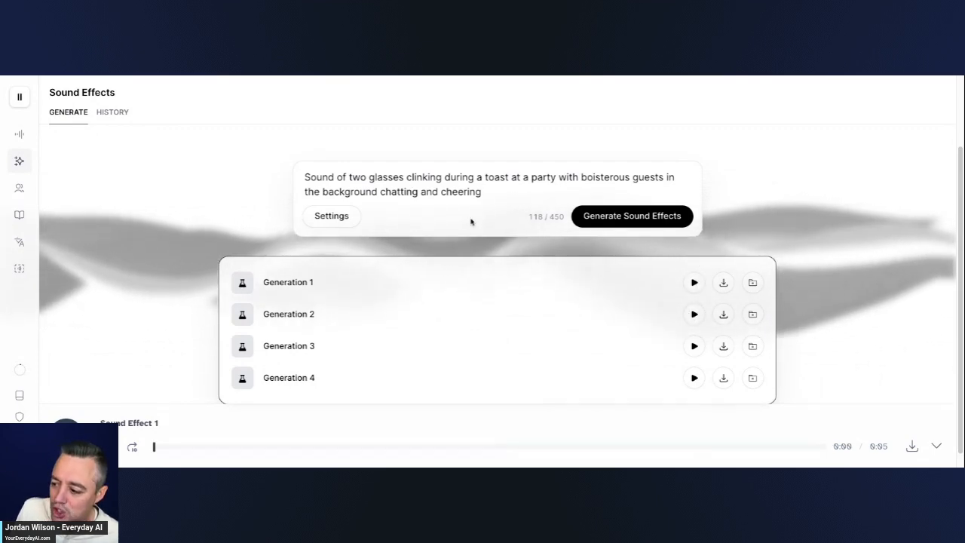
left_click(694, 314)
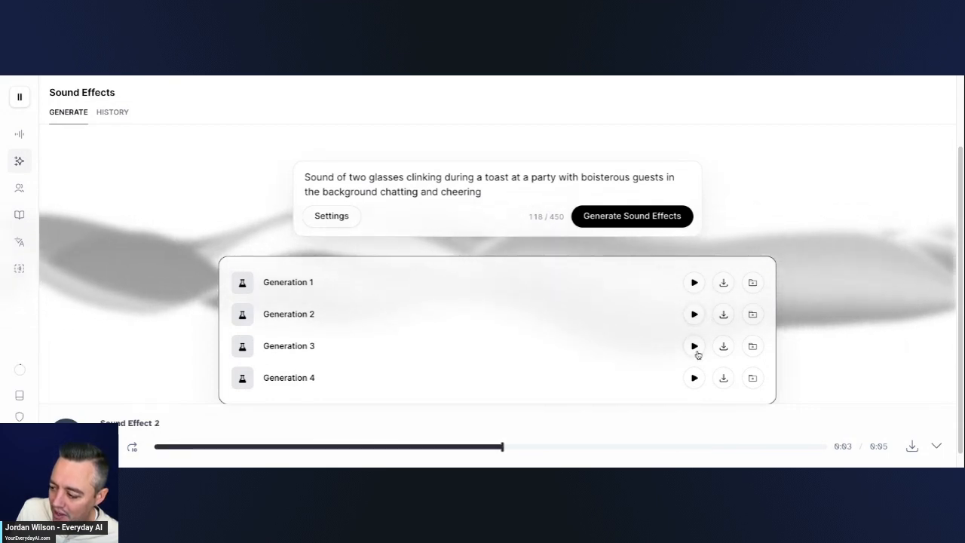
left_click(693, 345)
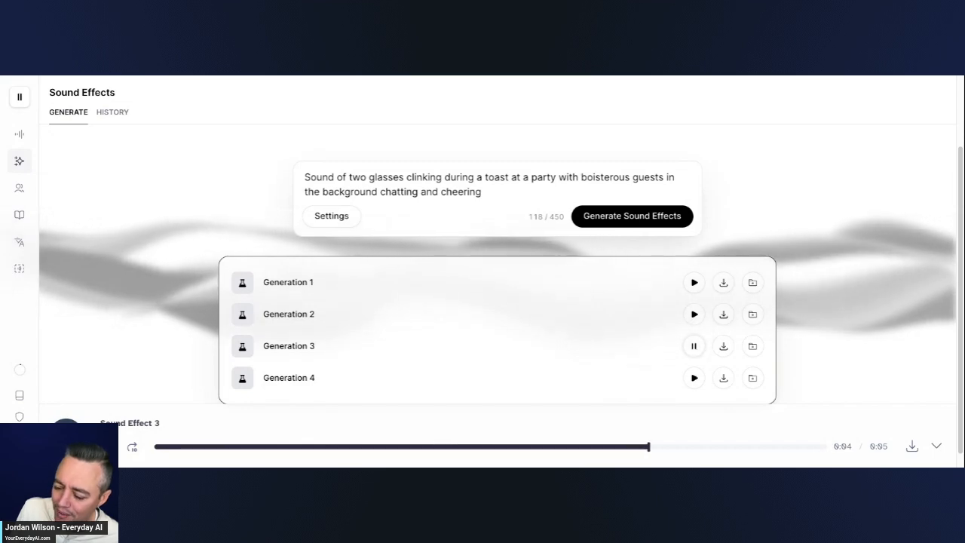
left_click(693, 377)
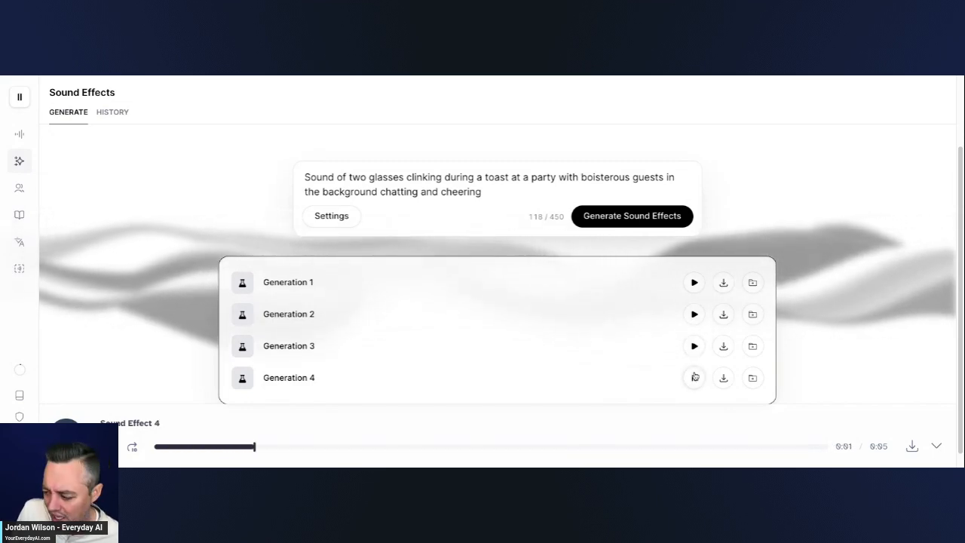
left_click(694, 377)
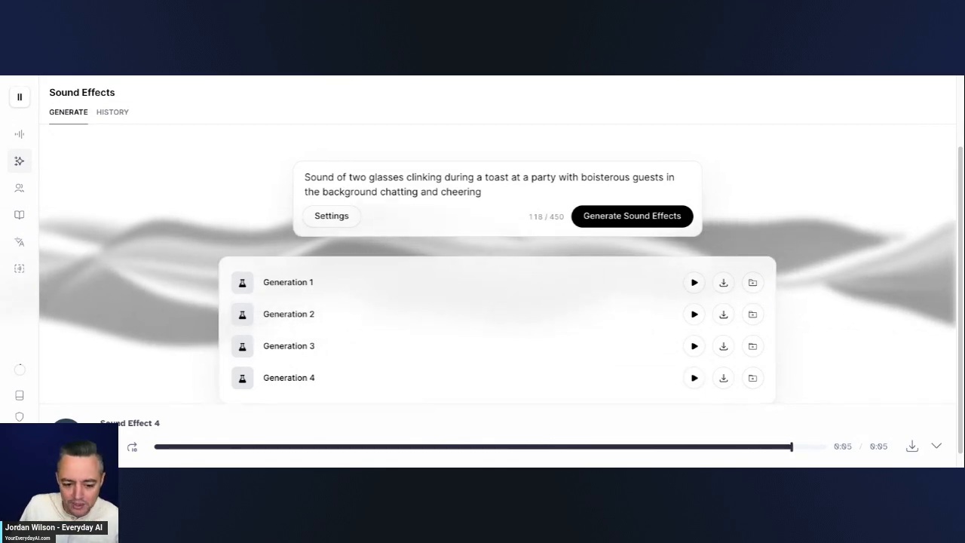
triple_click(483, 184)
type("Background noise of a buzzing coffee shop")
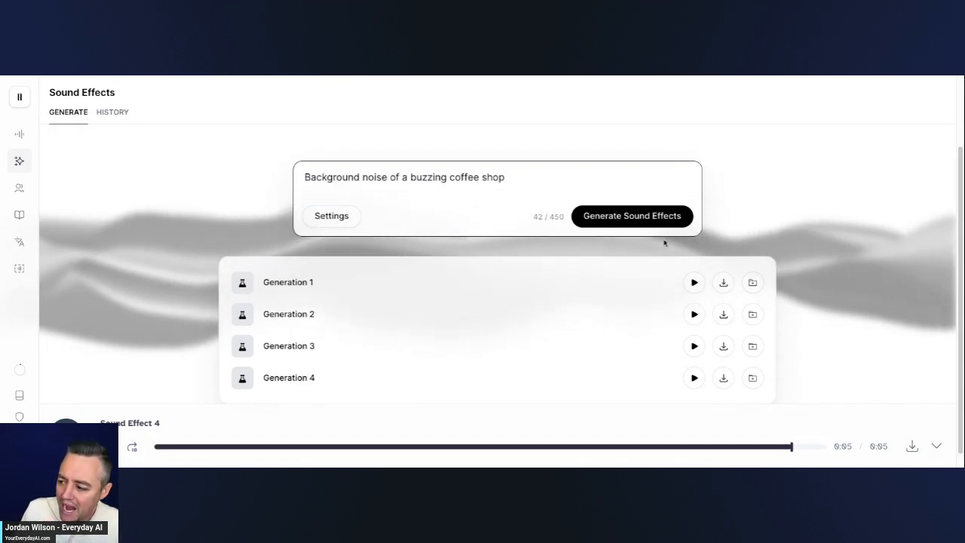
left_click(630, 217)
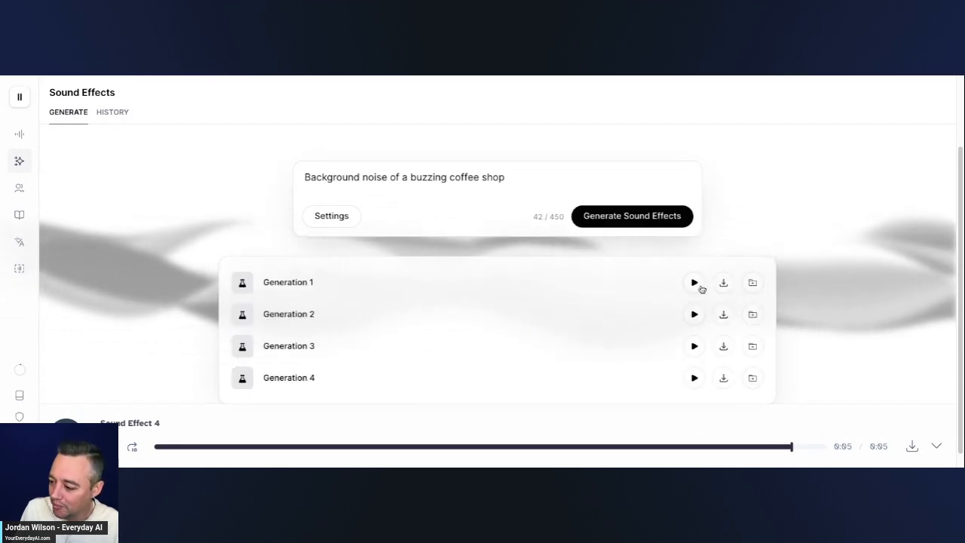
left_click(693, 282)
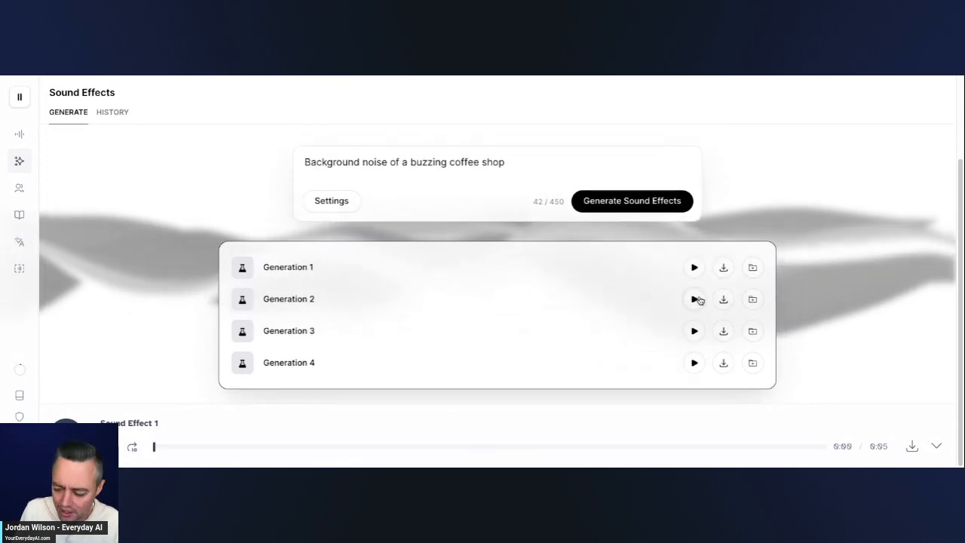
left_click(694, 298)
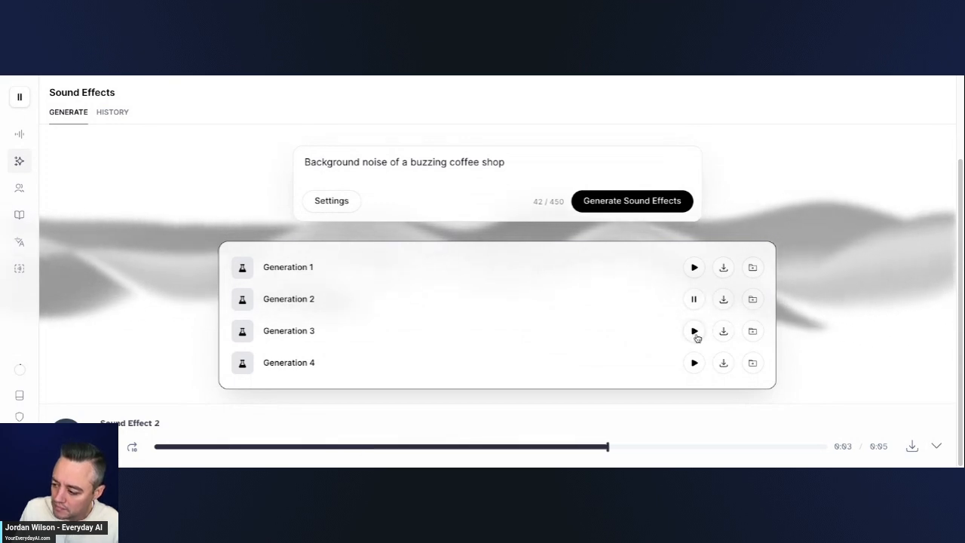
left_click(694, 330)
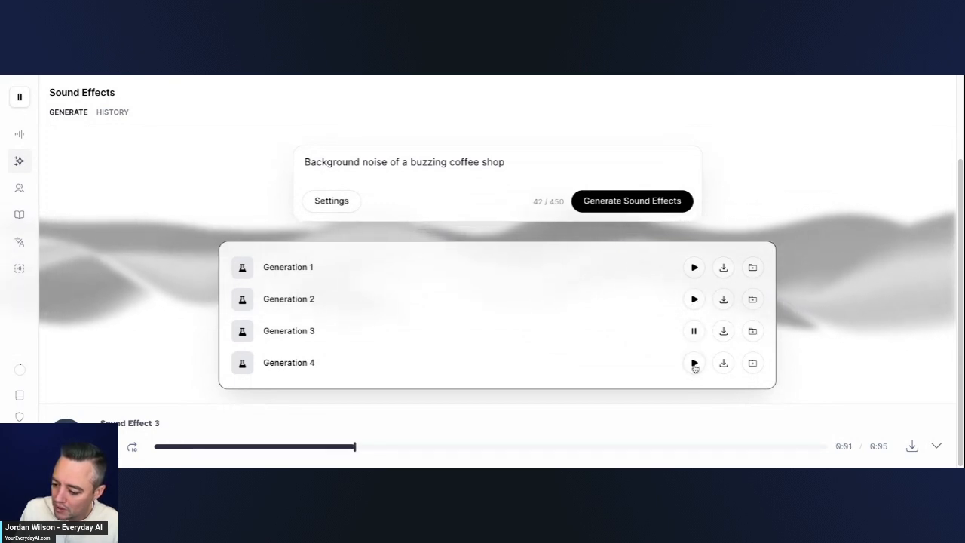
left_click(693, 362)
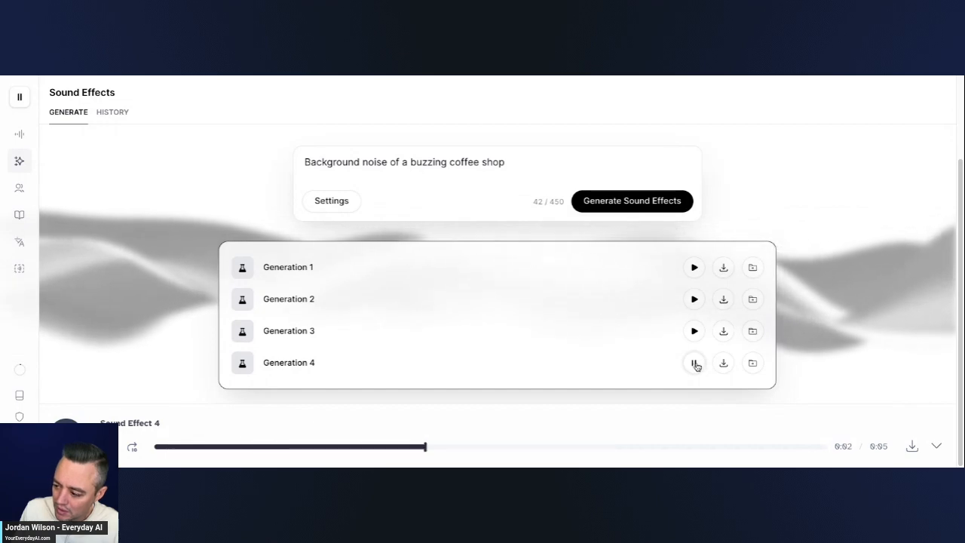
Raise prompt influence to about 55% in the generation settings and regenerate the coffee shop sounds.
left_click(332, 201)
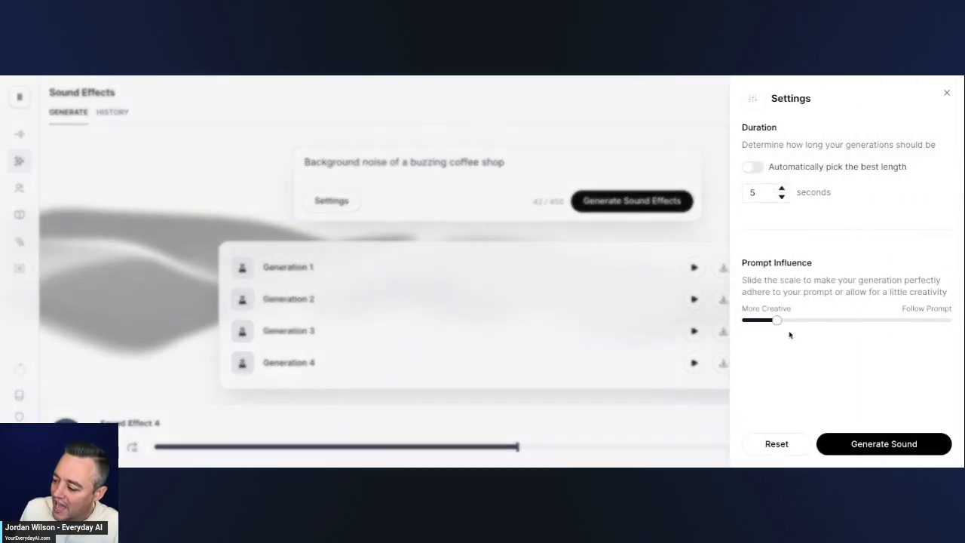
left_click_drag(778, 320, 829, 319)
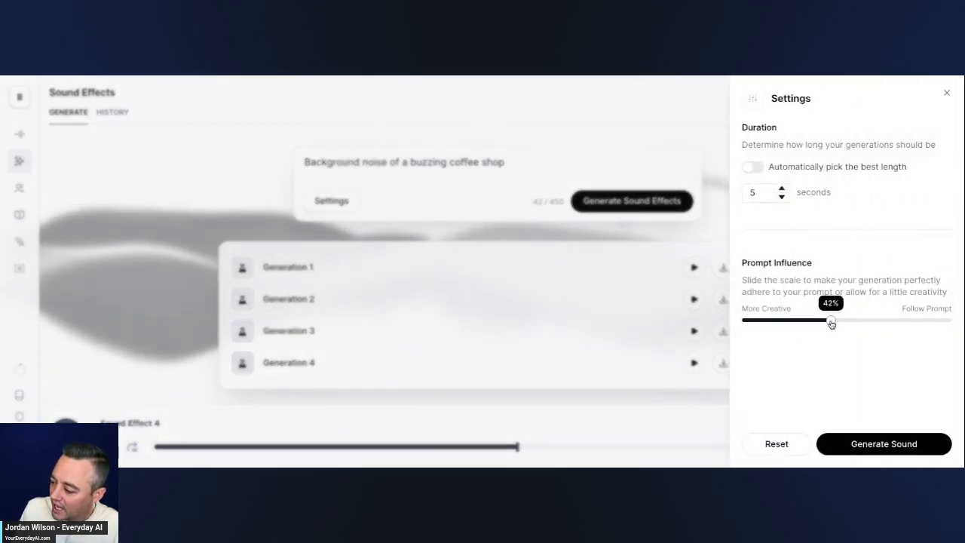
left_click_drag(832, 323, 858, 322)
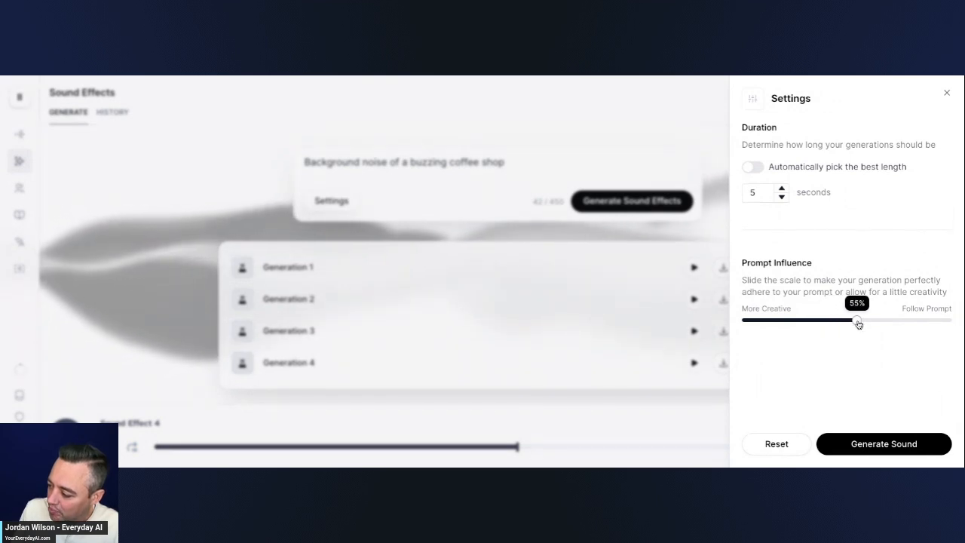
left_click(883, 443)
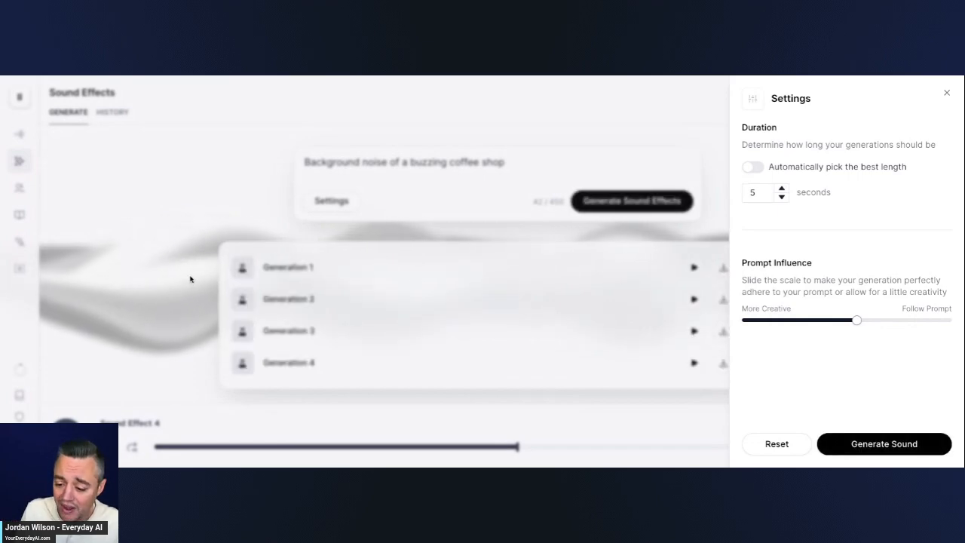
left_click(946, 93)
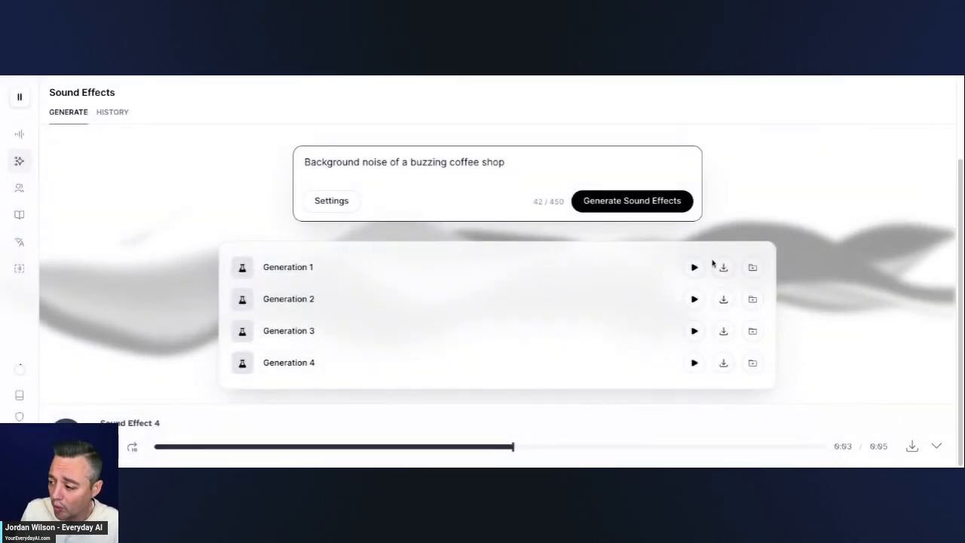
Replay the four coffee shop generations one after another.
left_click(693, 267)
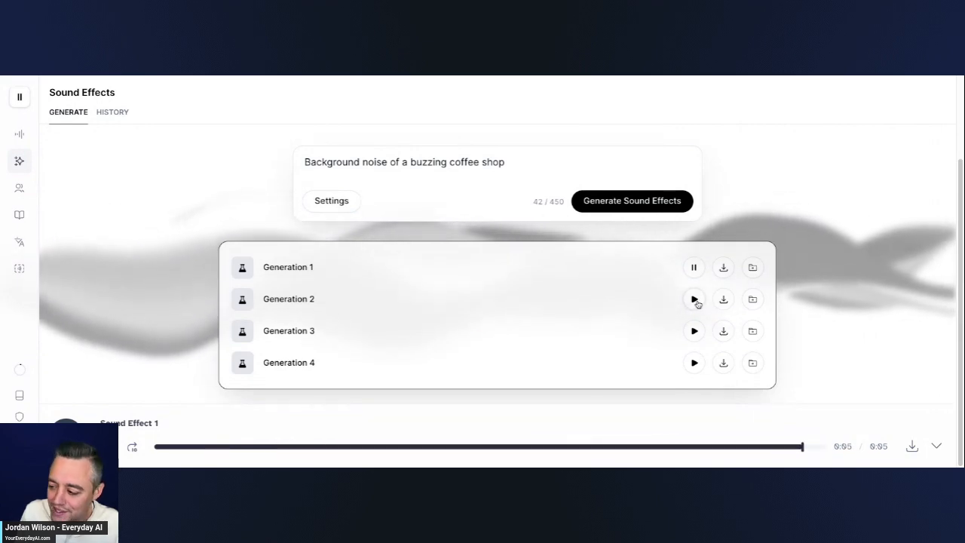
left_click(693, 298)
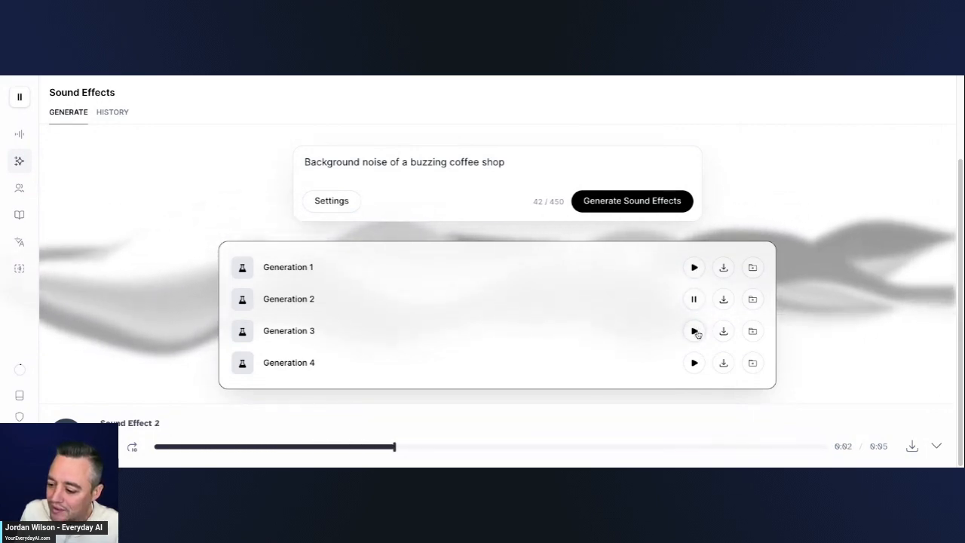
left_click(693, 332)
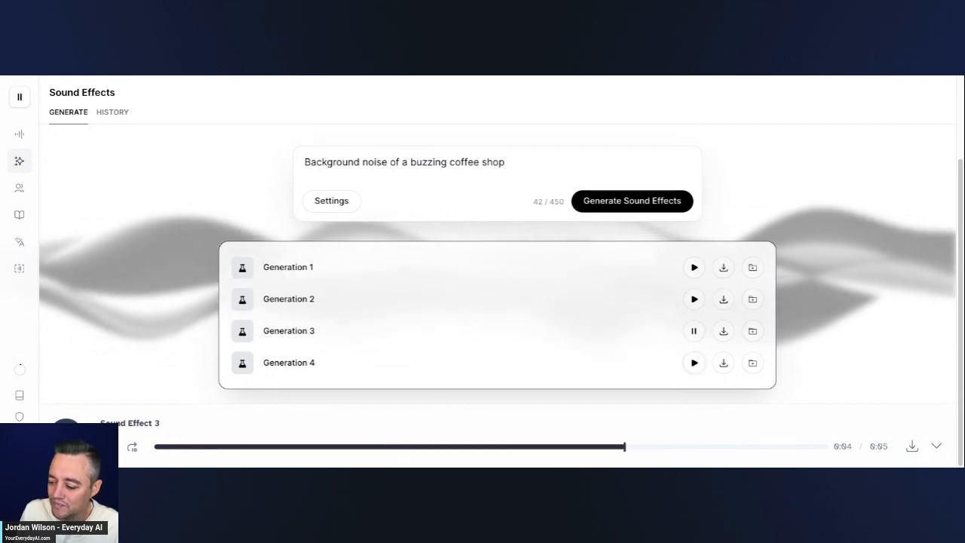
left_click(693, 362)
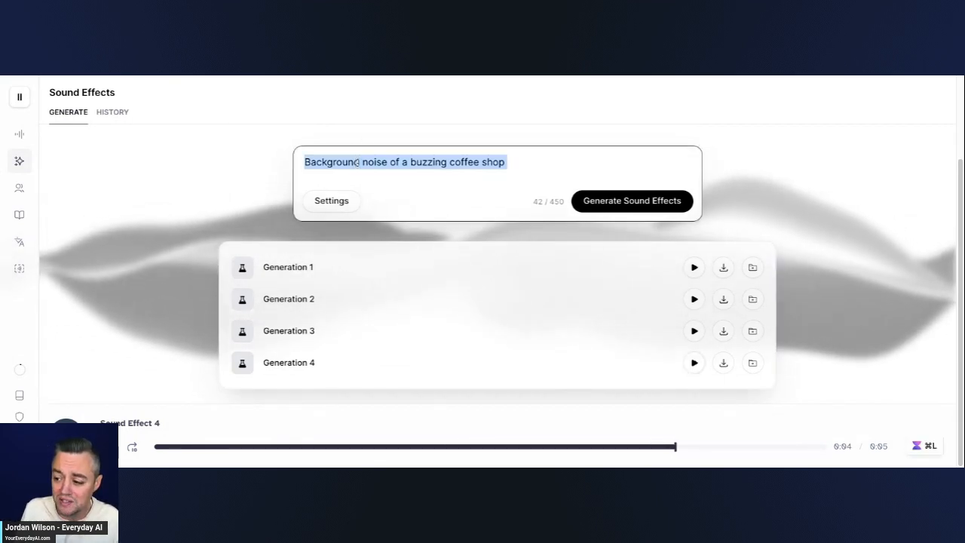
Replace the prompt with 'elegant string quartet to intro a thrilling scene in a movie'.
type("elegant string quartet")
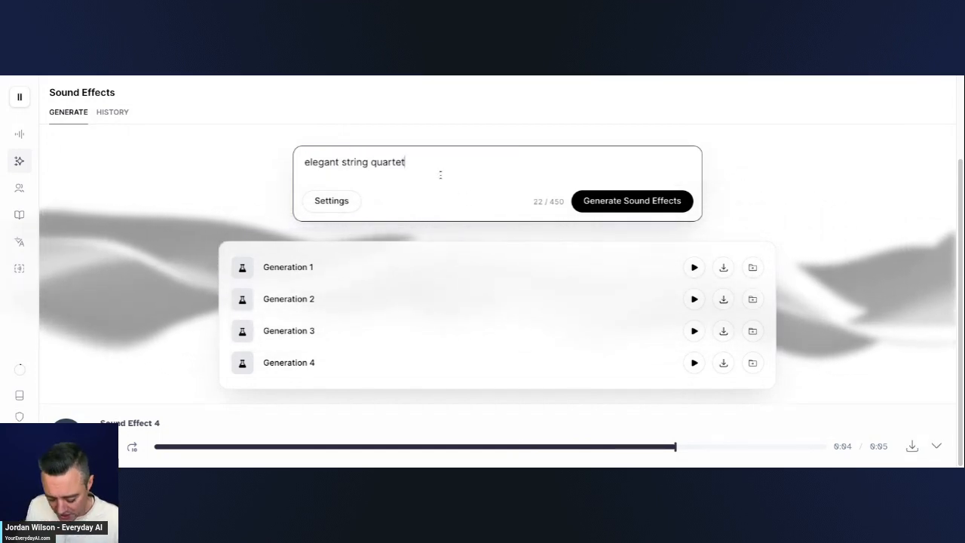
type("to intro")
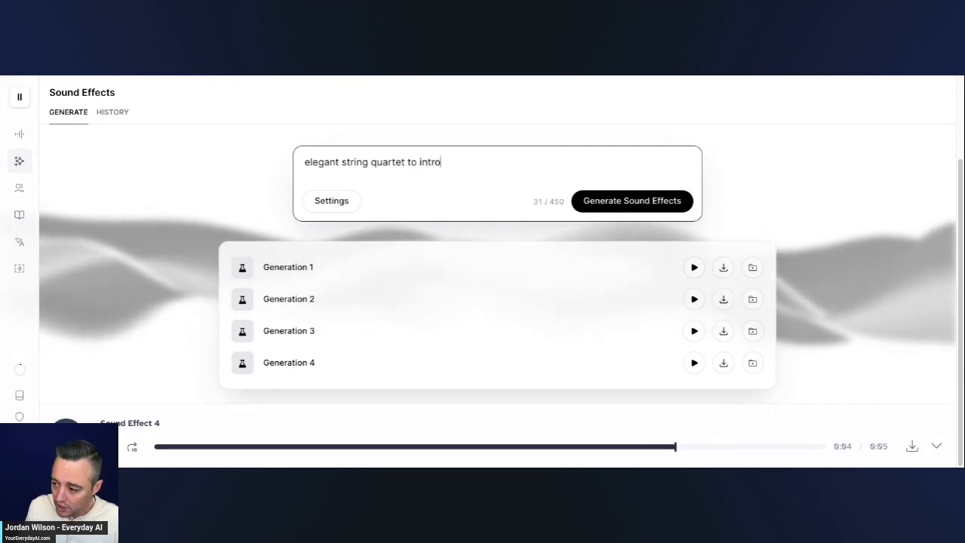
type("a")
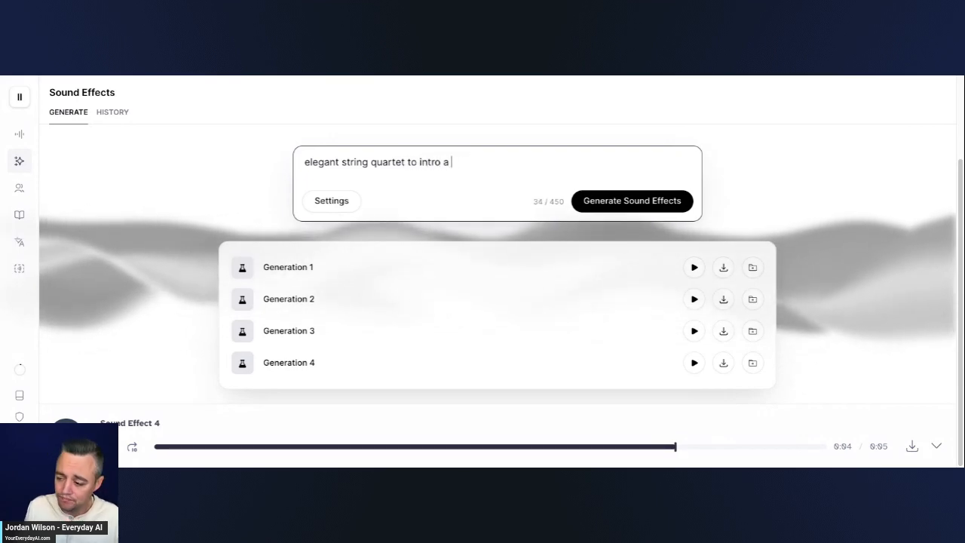
type("thrilling scene in a movie")
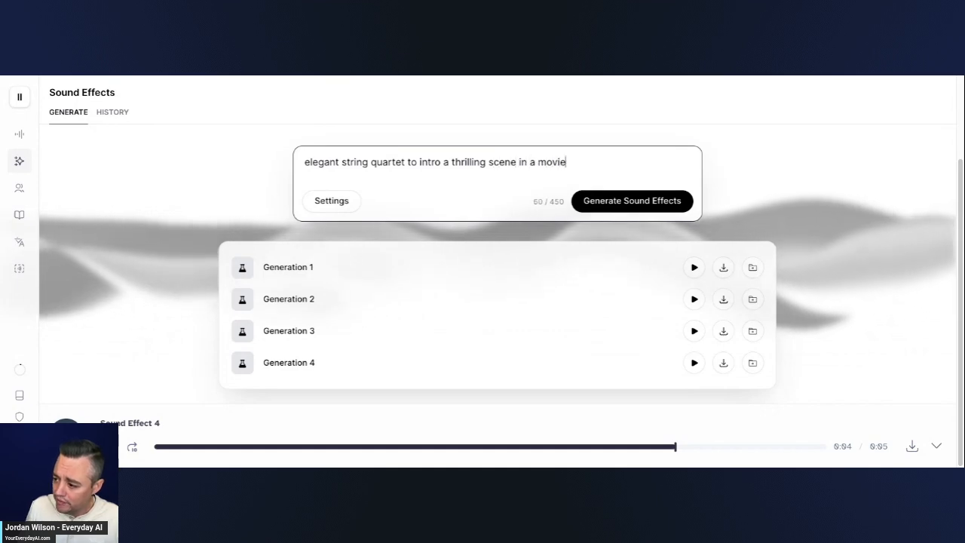
Generate four clips with automatic length and prompt influence near 40% for the string quartet prompt.
left_click(332, 201)
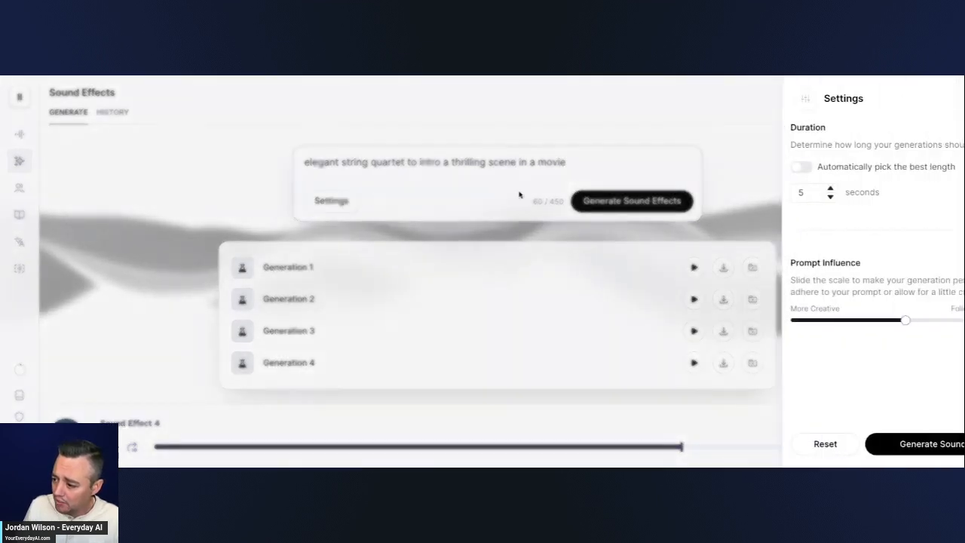
left_click(800, 166)
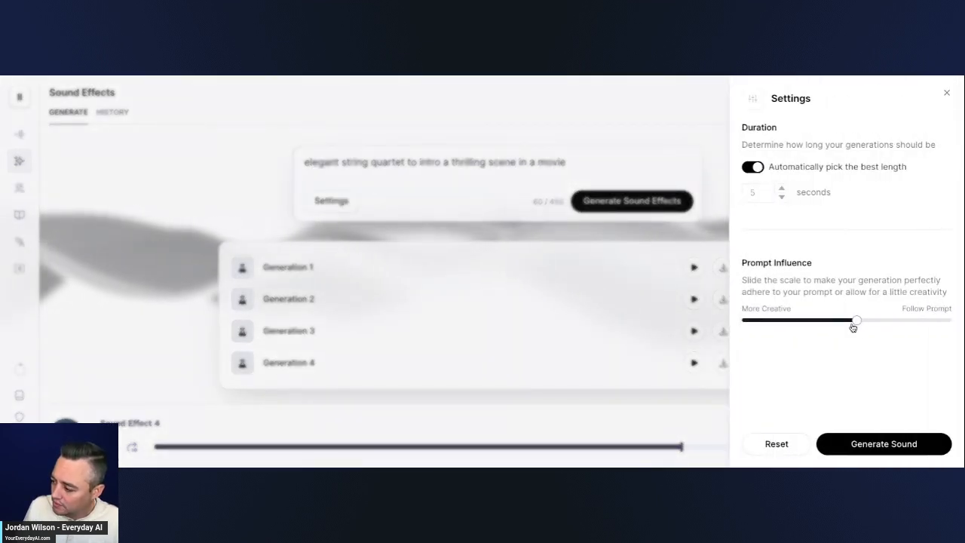
left_click_drag(857, 320, 824, 320)
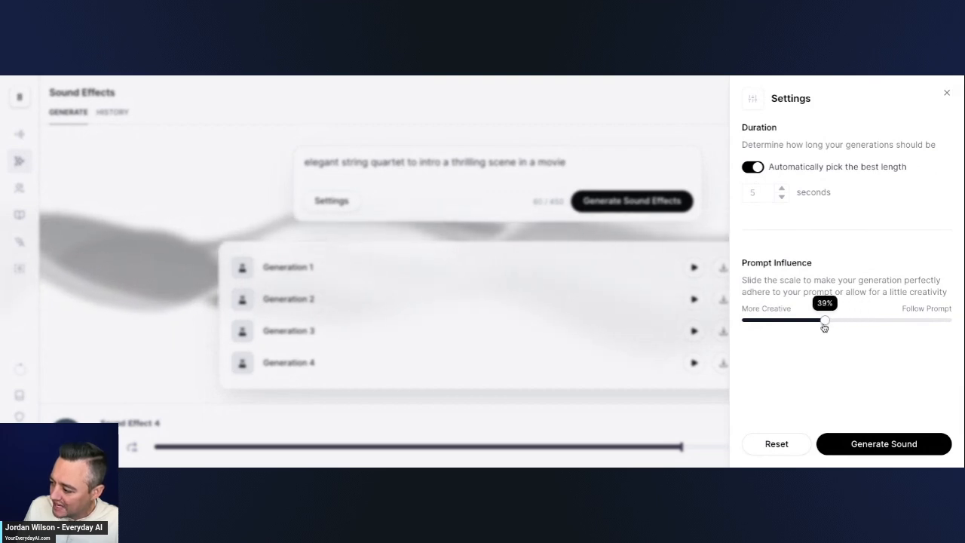
left_click_drag(823, 320, 828, 319)
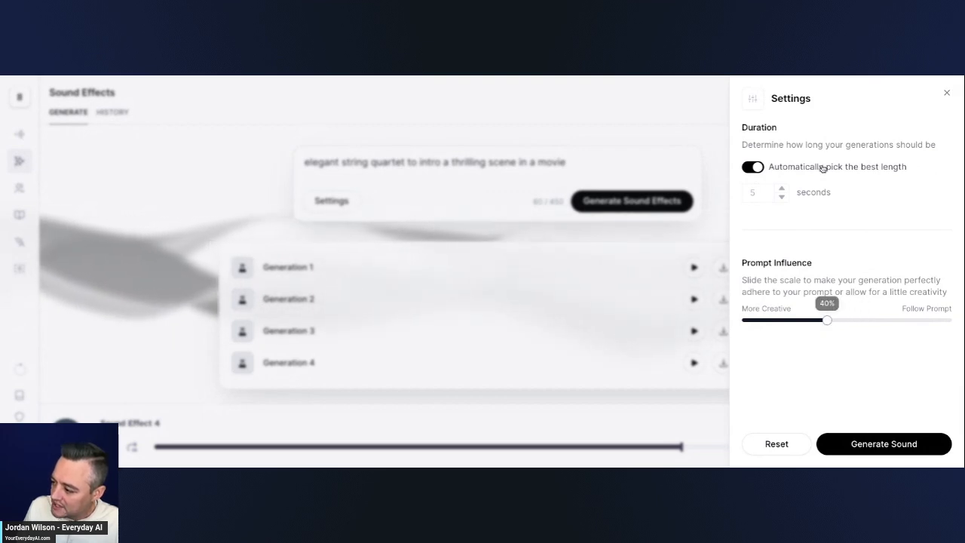
left_click(883, 443)
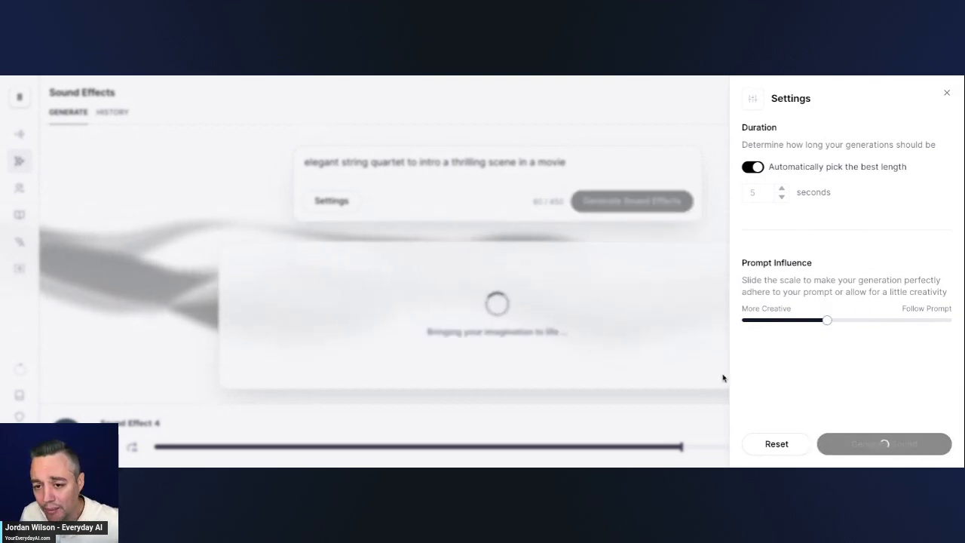
mouse_move(499, 271)
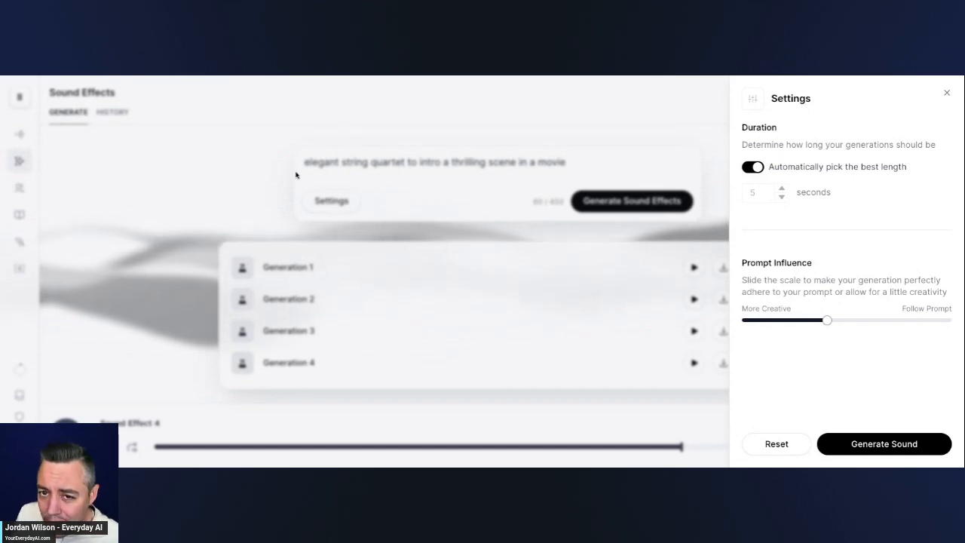
left_click(944, 93)
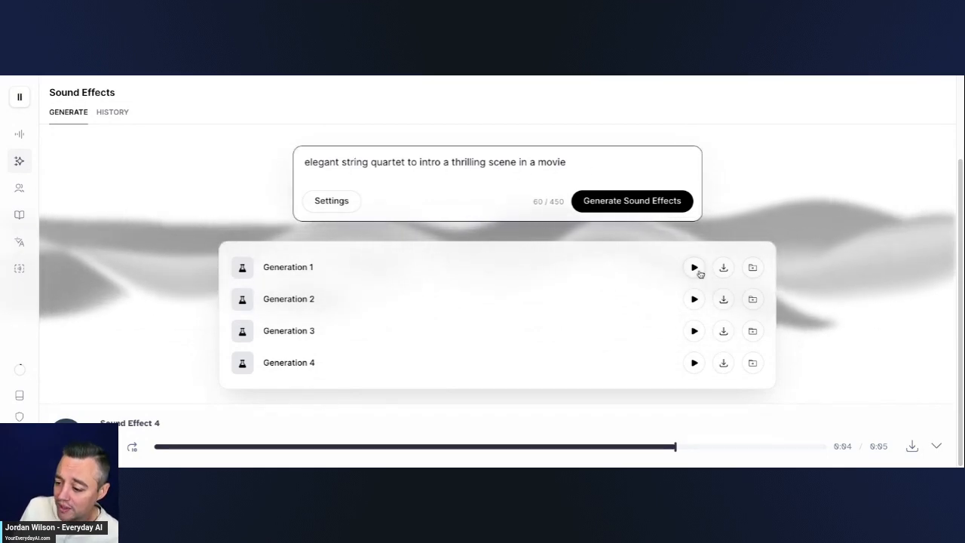
Play Generations 1 through 4 of the string quartet prompt, pausing the last one.
left_click(694, 267)
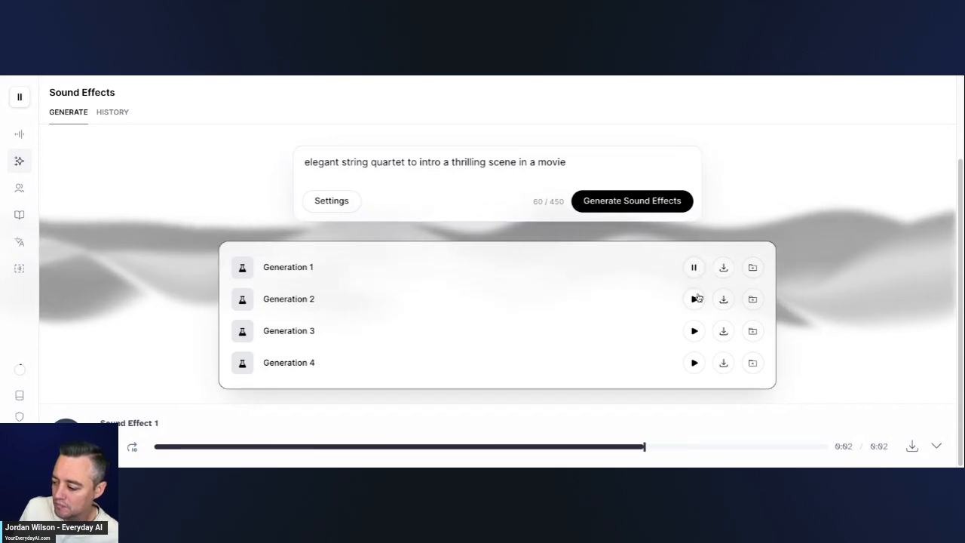
left_click(693, 299)
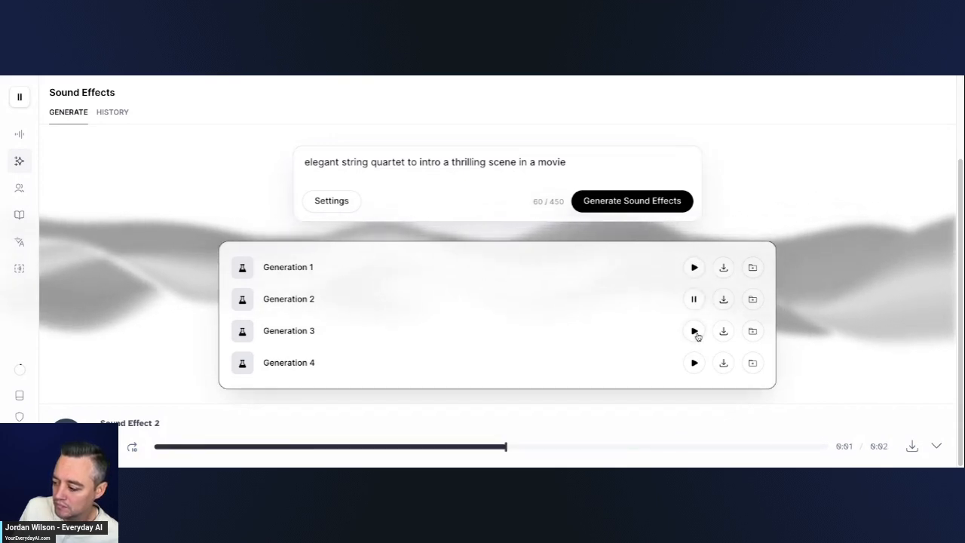
left_click(693, 330)
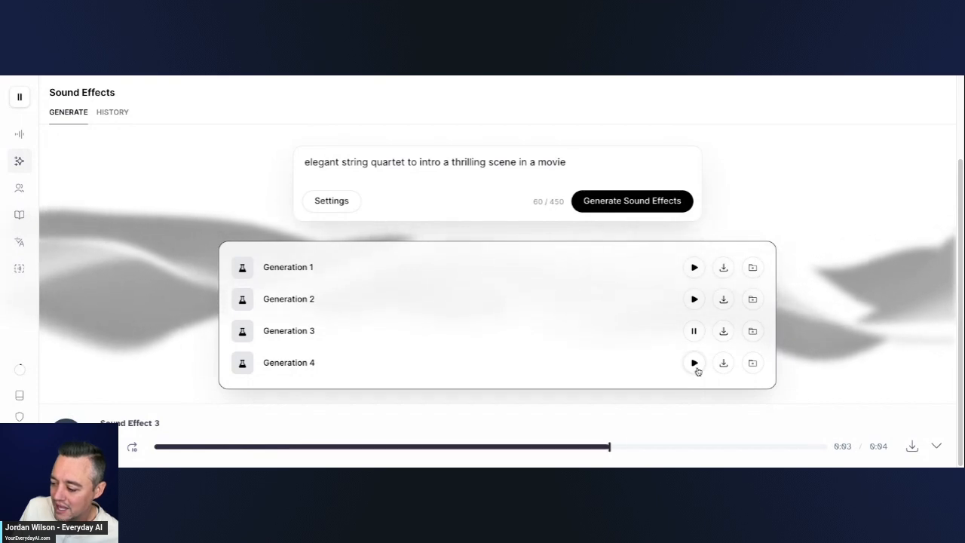
left_click(693, 330)
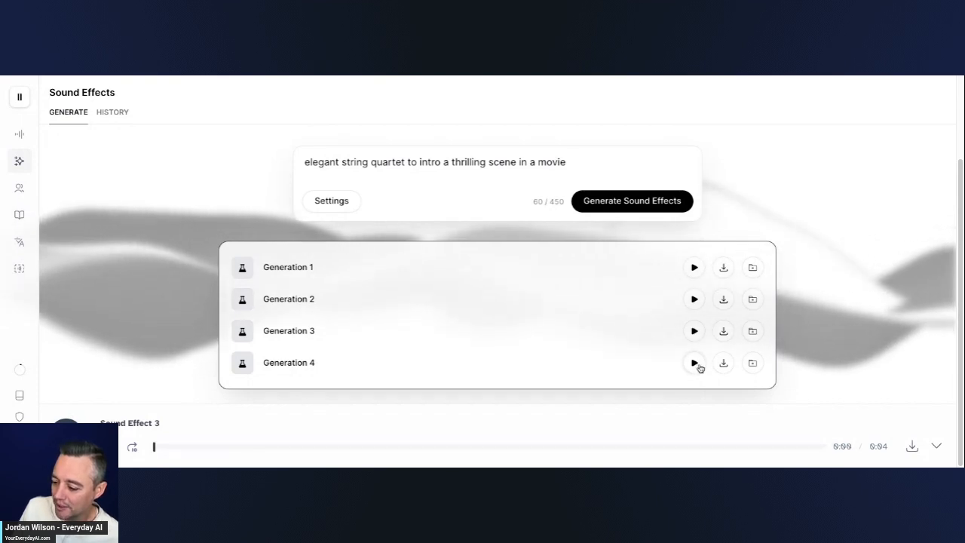
left_click(694, 362)
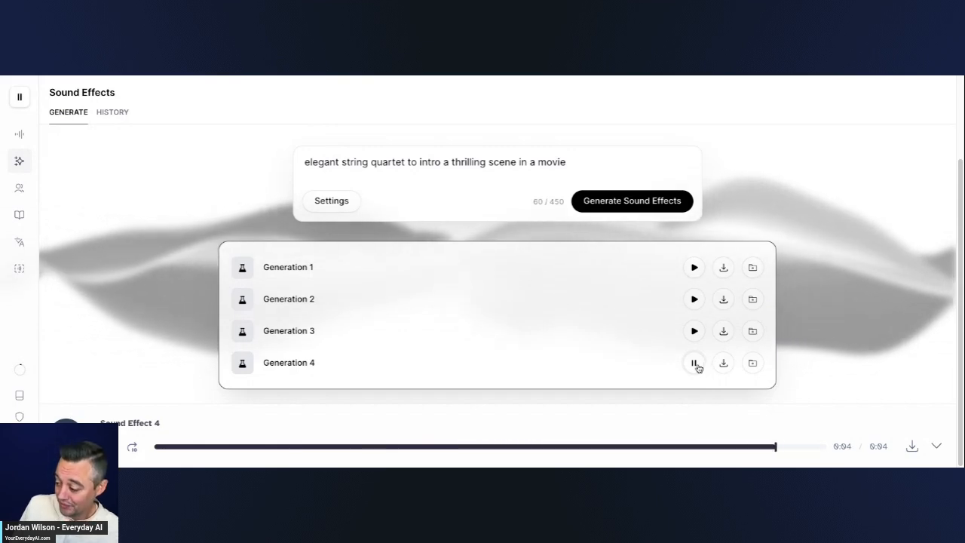
left_click(693, 362)
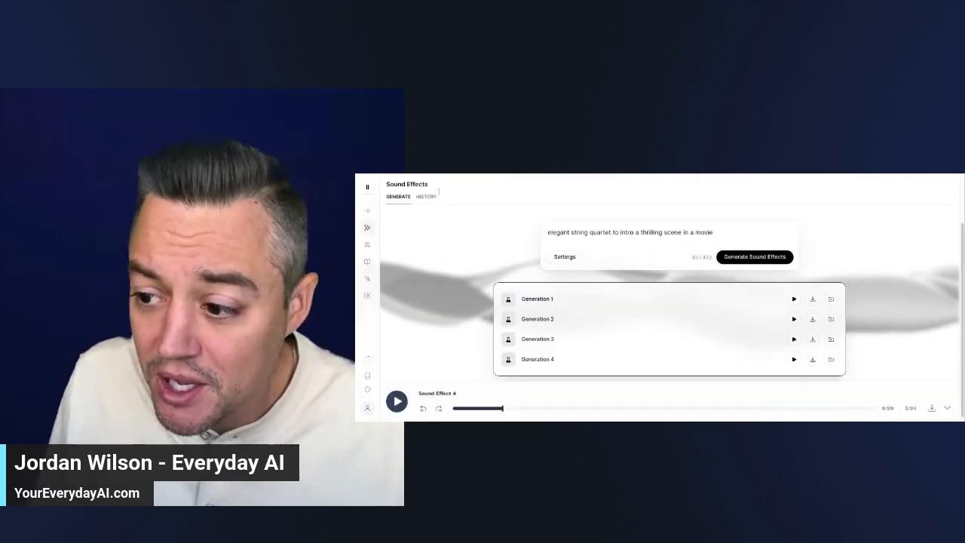
Expand the left sidebar to show the full list of ElevenLabs sections.
left_click(368, 187)
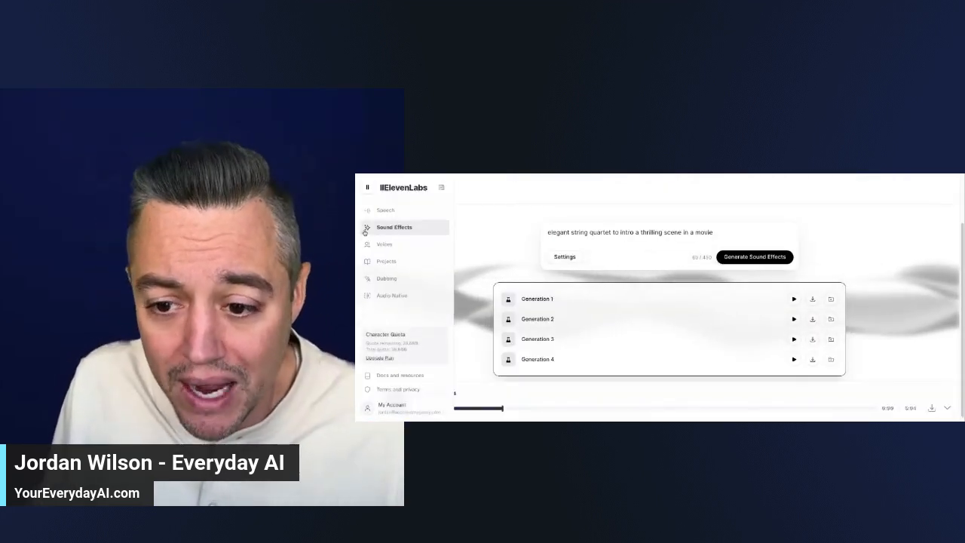